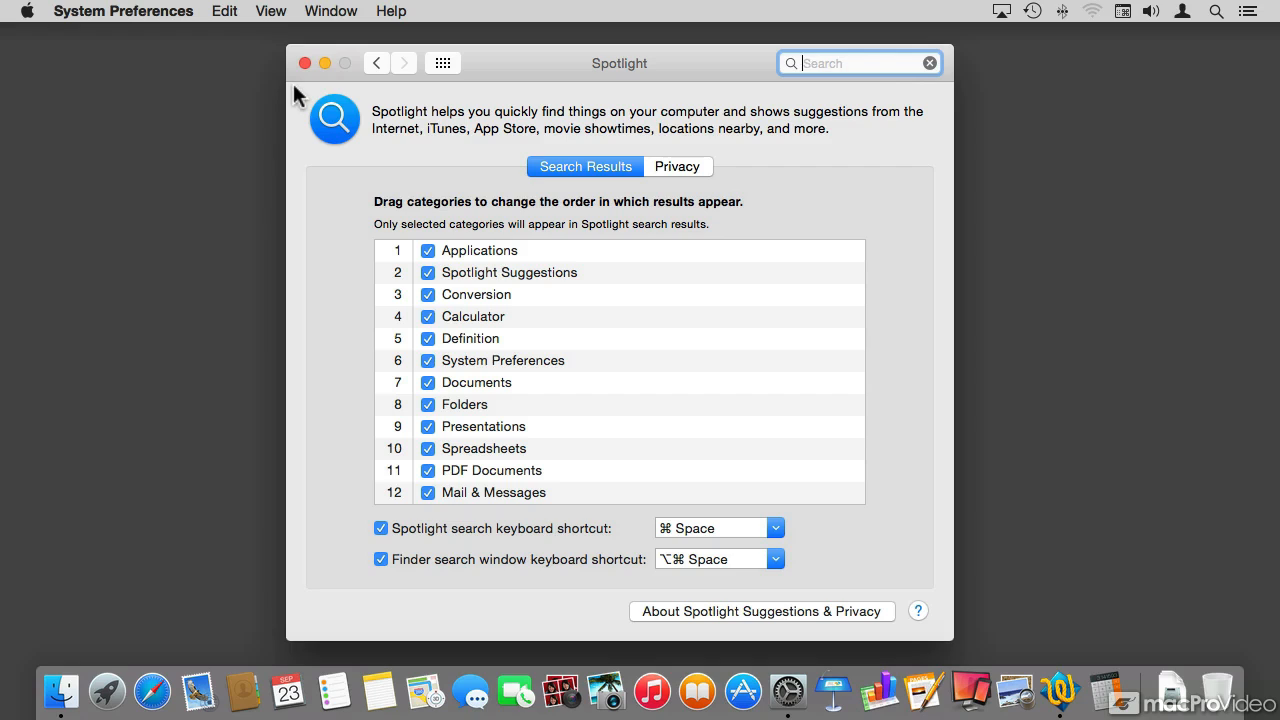
pyautogui.moveTo(403, 516)
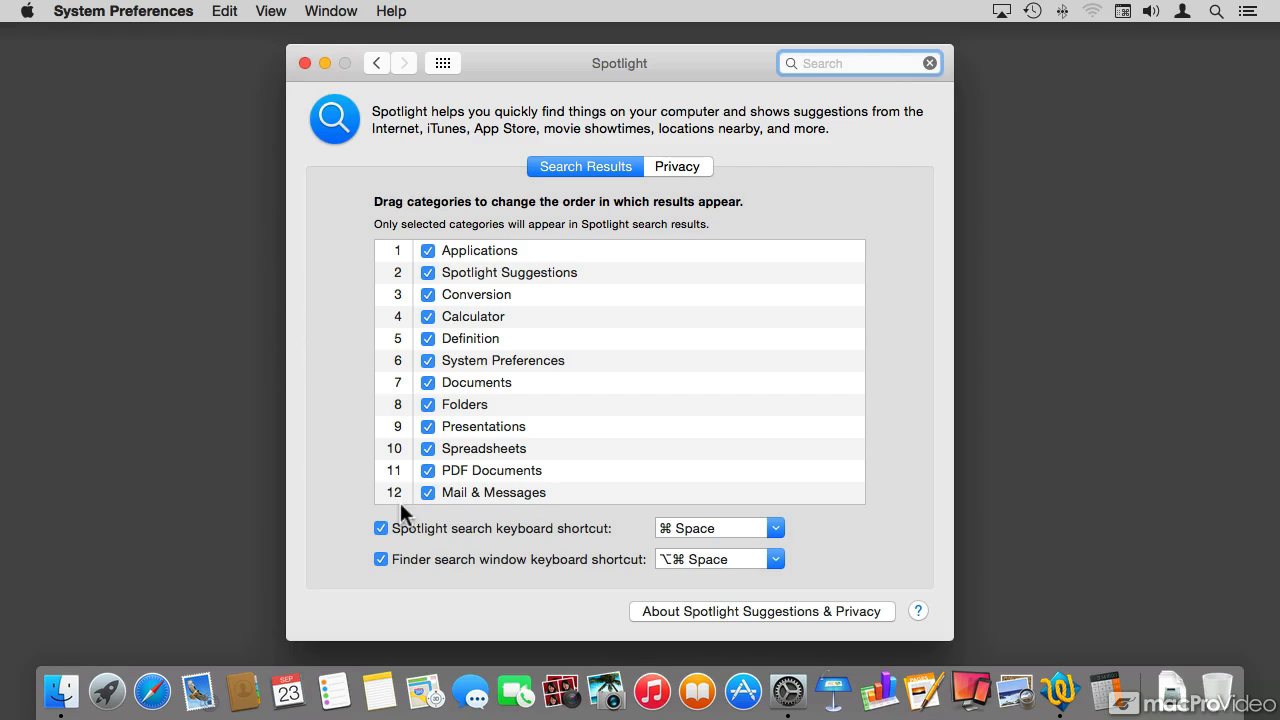
pyautogui.moveTo(497, 544)
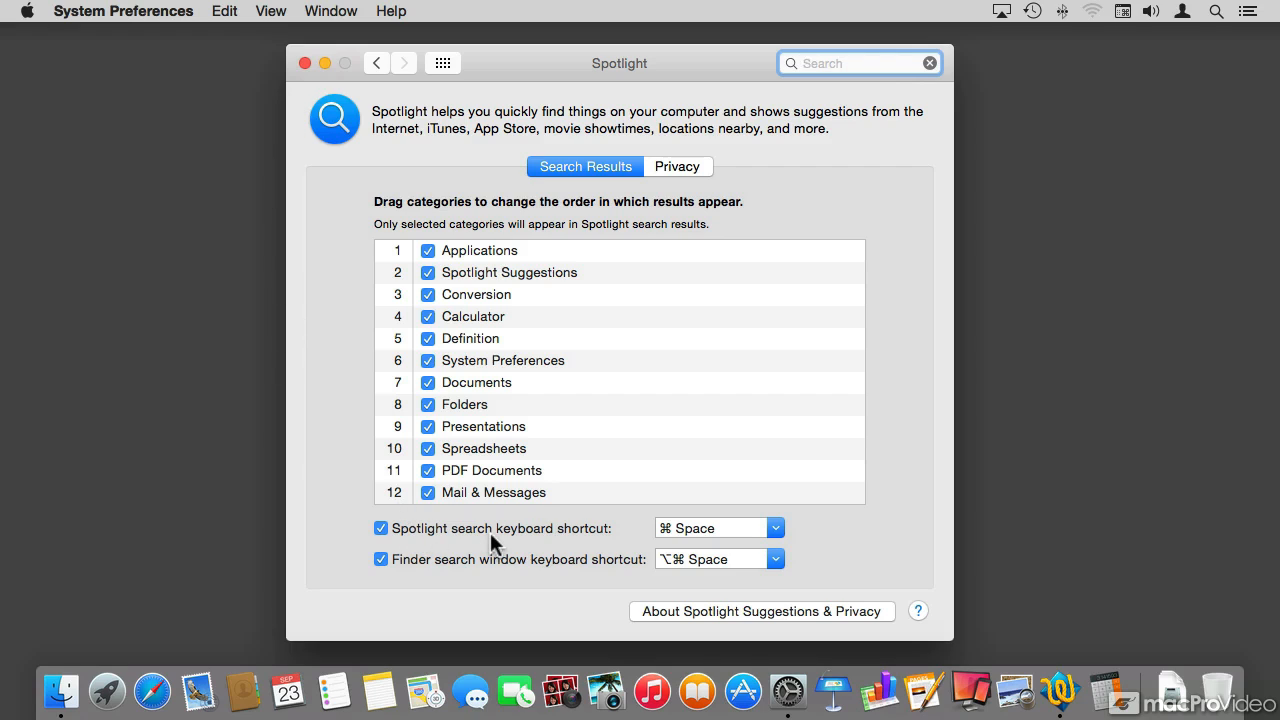
pyautogui.moveTo(475, 582)
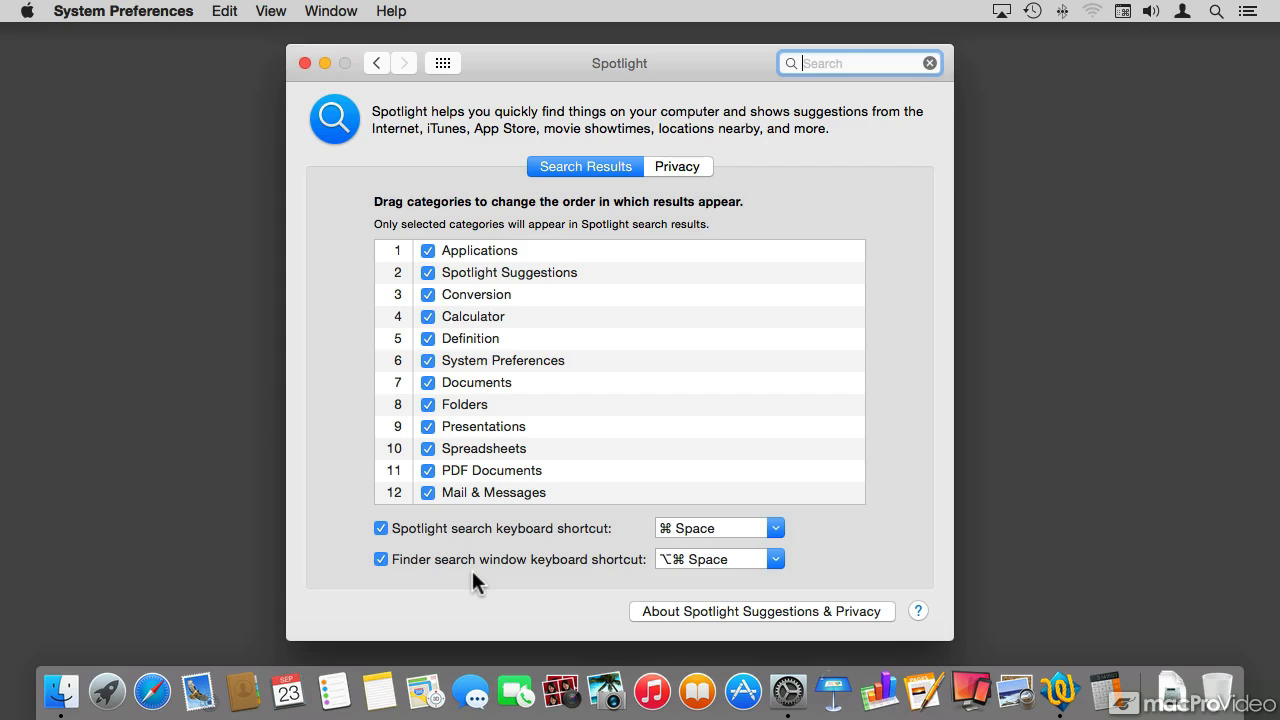
pyautogui.moveTo(463, 583)
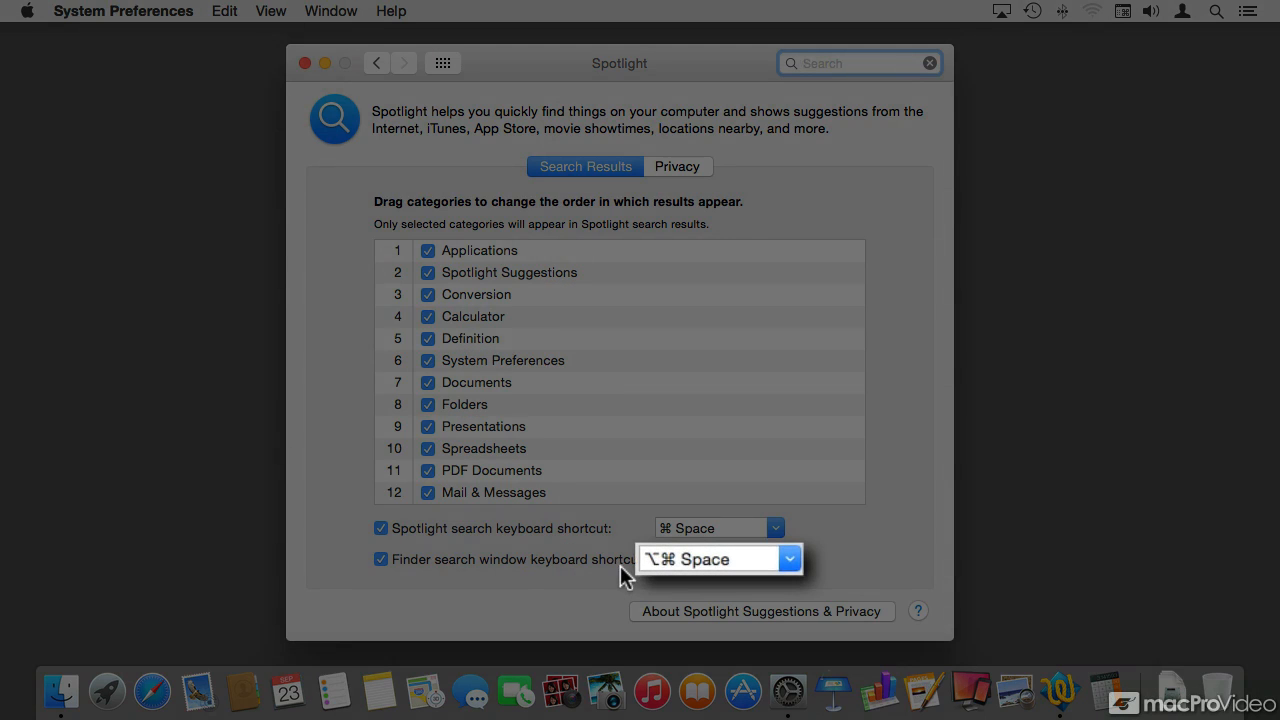
# - Search This Mac for 'Bc uti' and preview Building Q1 Newsletter in the results
pyautogui.click(857, 63)
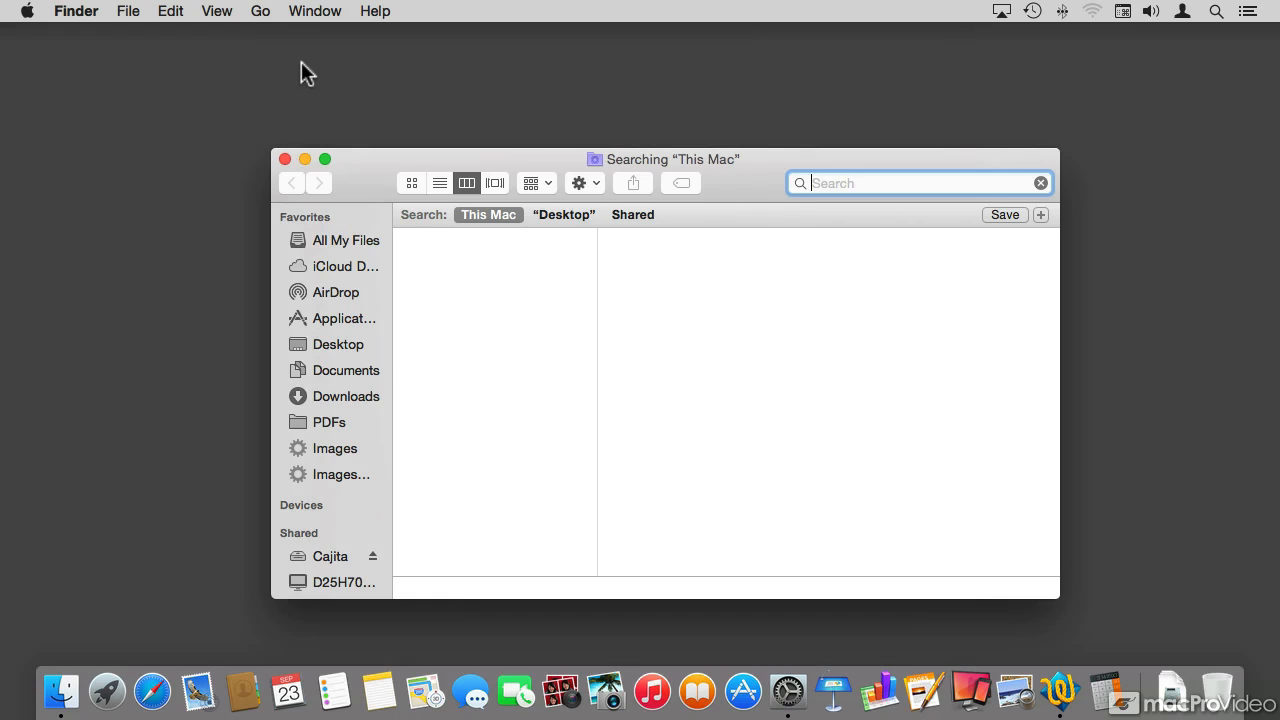
pyautogui.moveTo(738, 190)
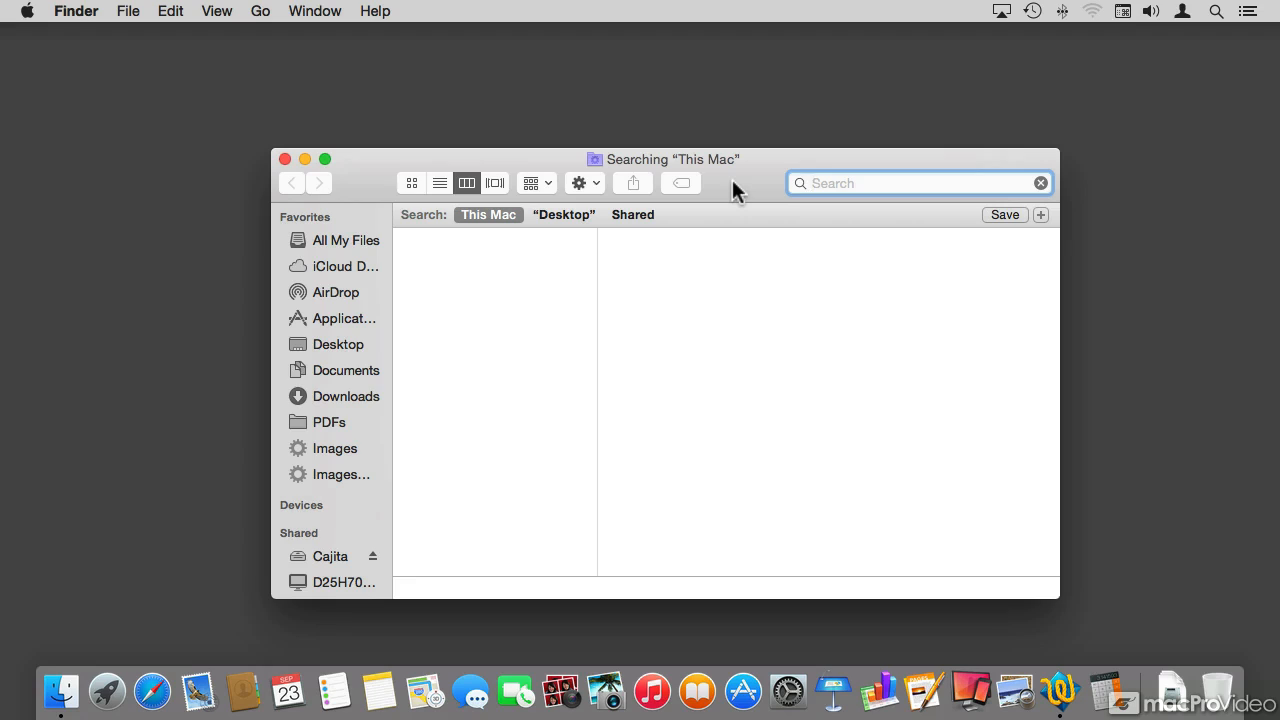
pyautogui.click(900, 183)
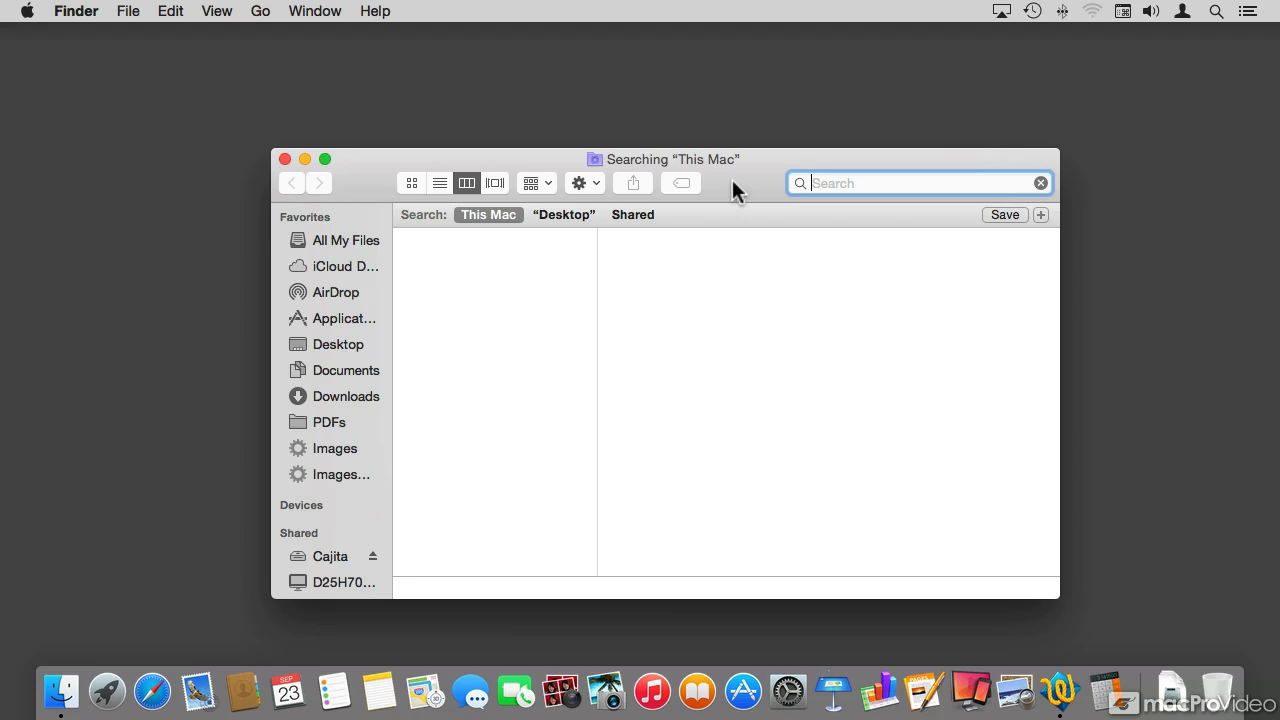
pyautogui.write('B')
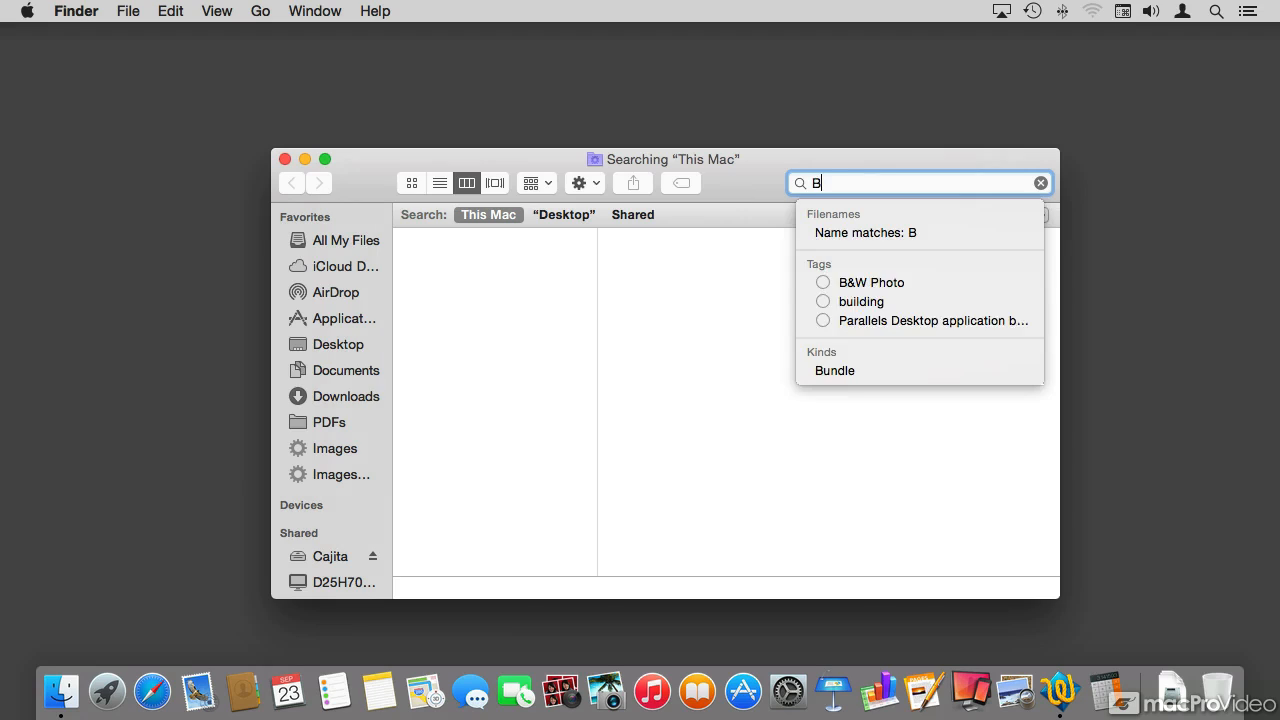
pyautogui.write('c utili')
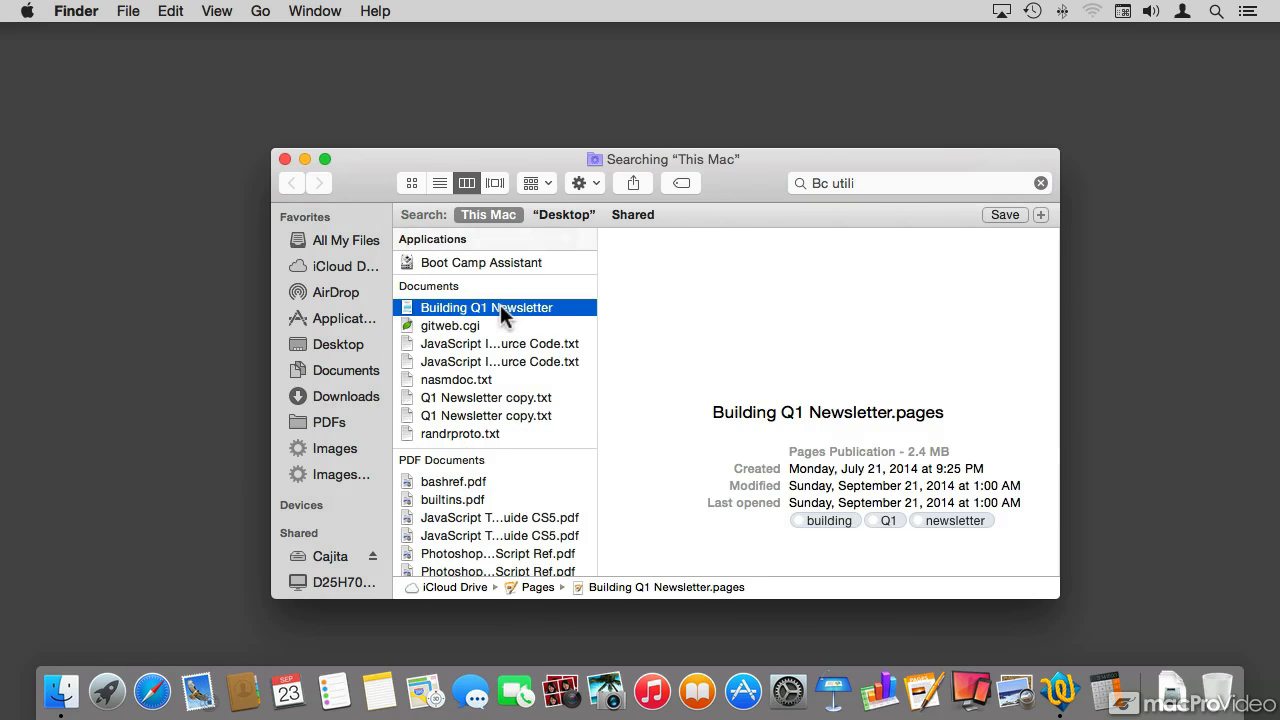
pyautogui.click(487, 307)
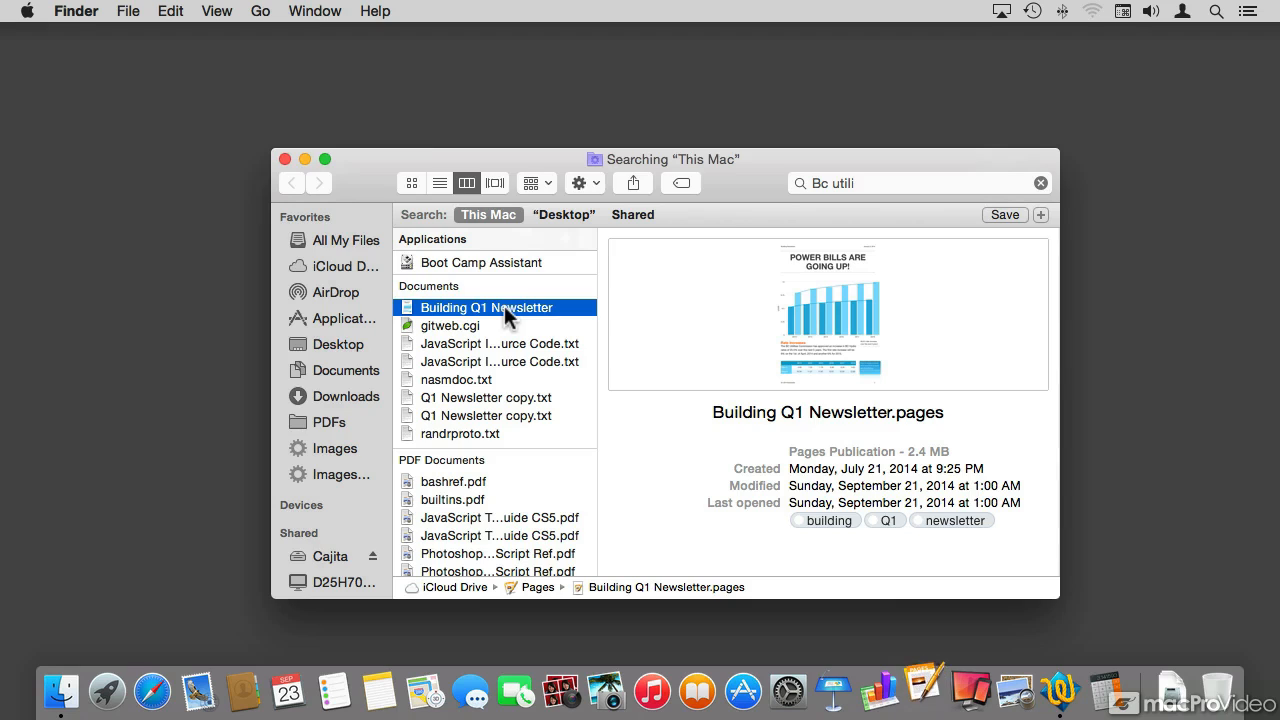
# - Open Building Q1 Newsletter in Pages and look over its power bills chart and rate text
pyautogui.doubleClick(487, 307)
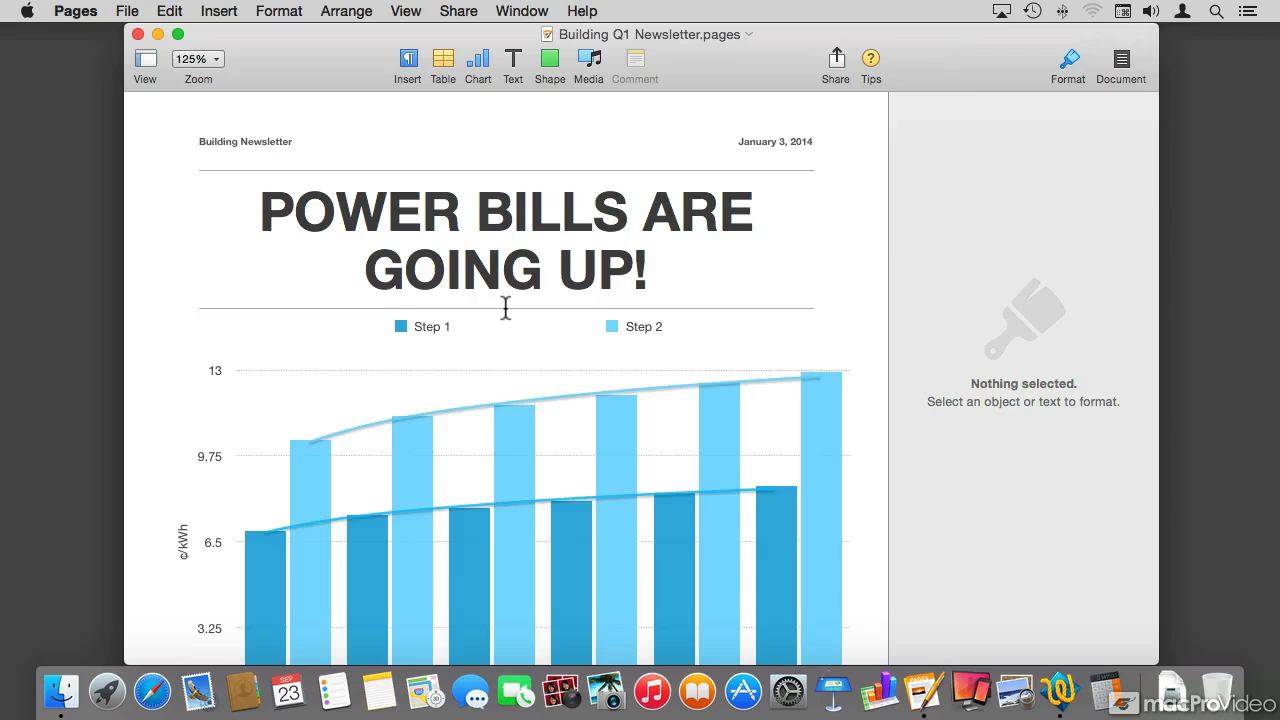
pyautogui.scroll(-3)
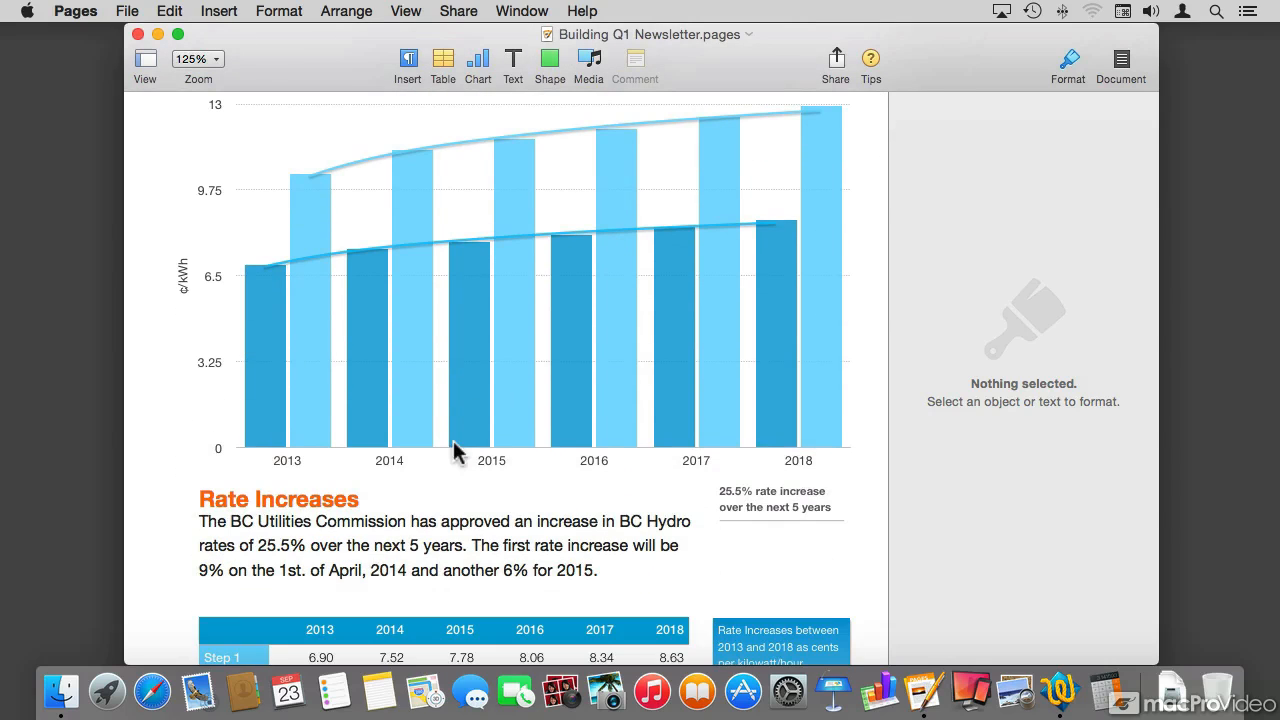
pyautogui.moveTo(228, 521); pyautogui.dragTo(395, 521)
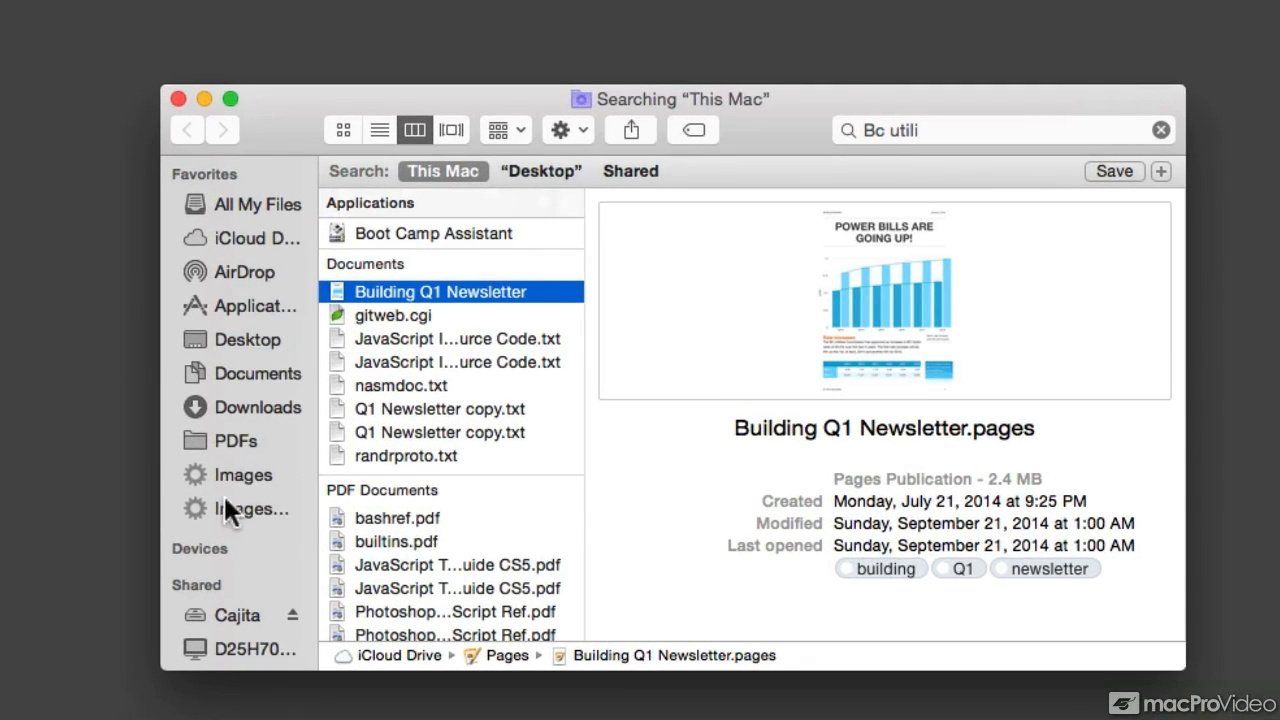
# - Open the 'Images between 500 and 1000 px width' saved search and search it for 'image'
pyautogui.click(255, 508)
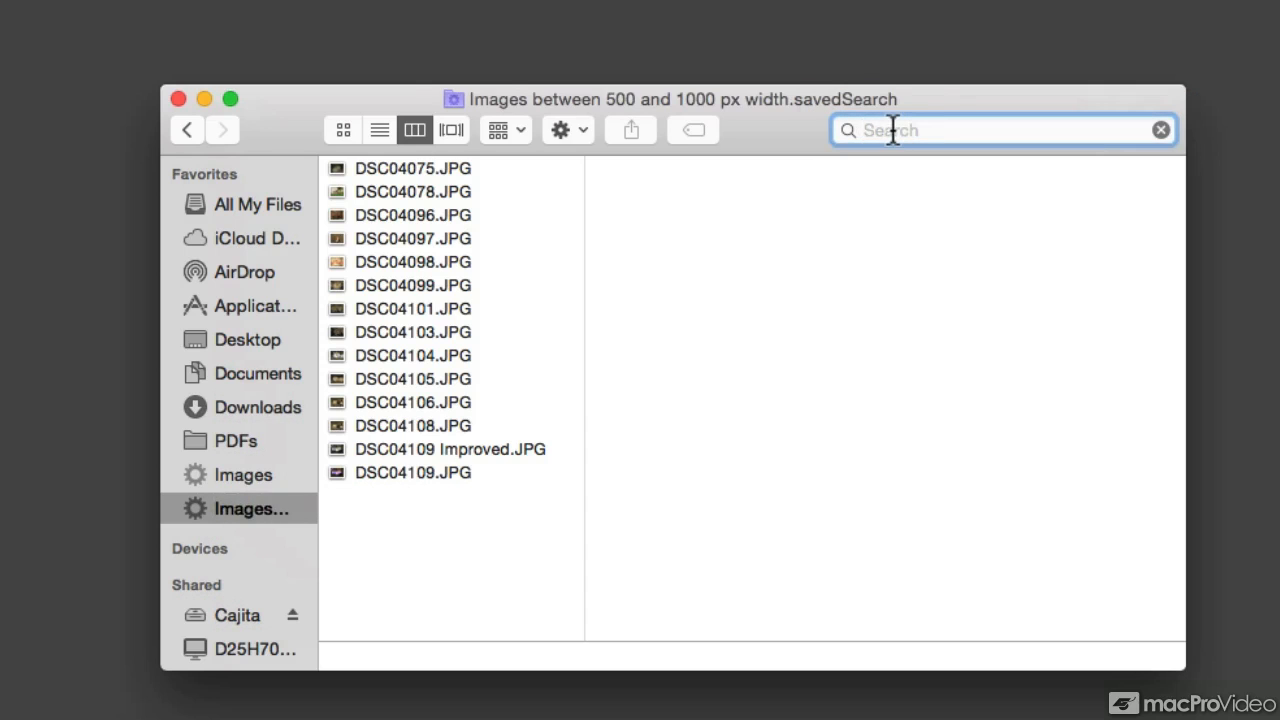
pyautogui.write('image')
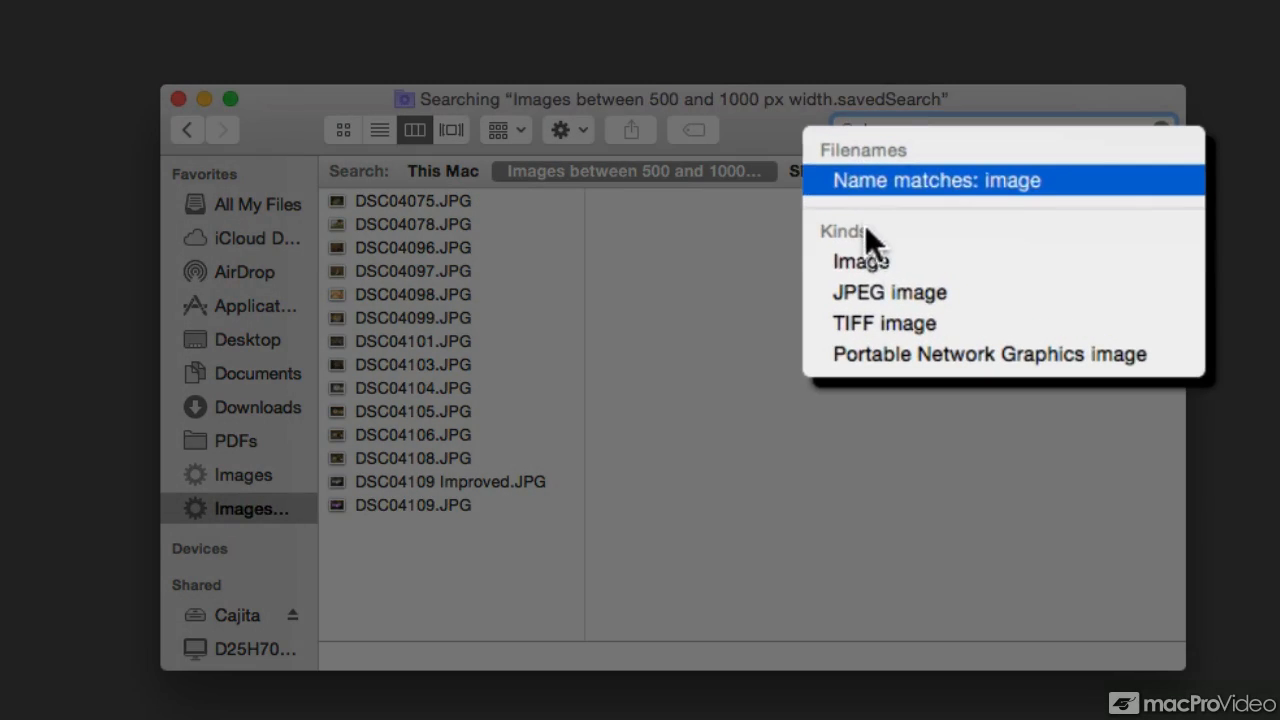
pyautogui.moveTo(880, 261)
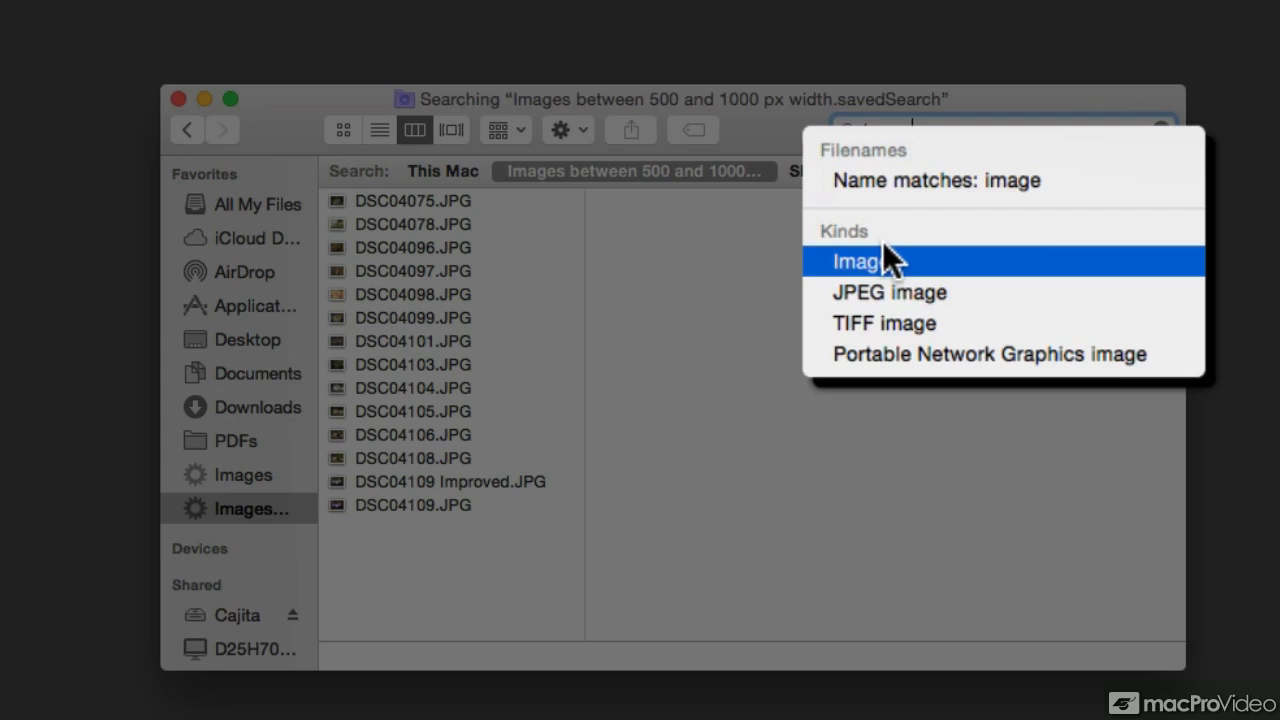
pyautogui.moveTo(925, 292)
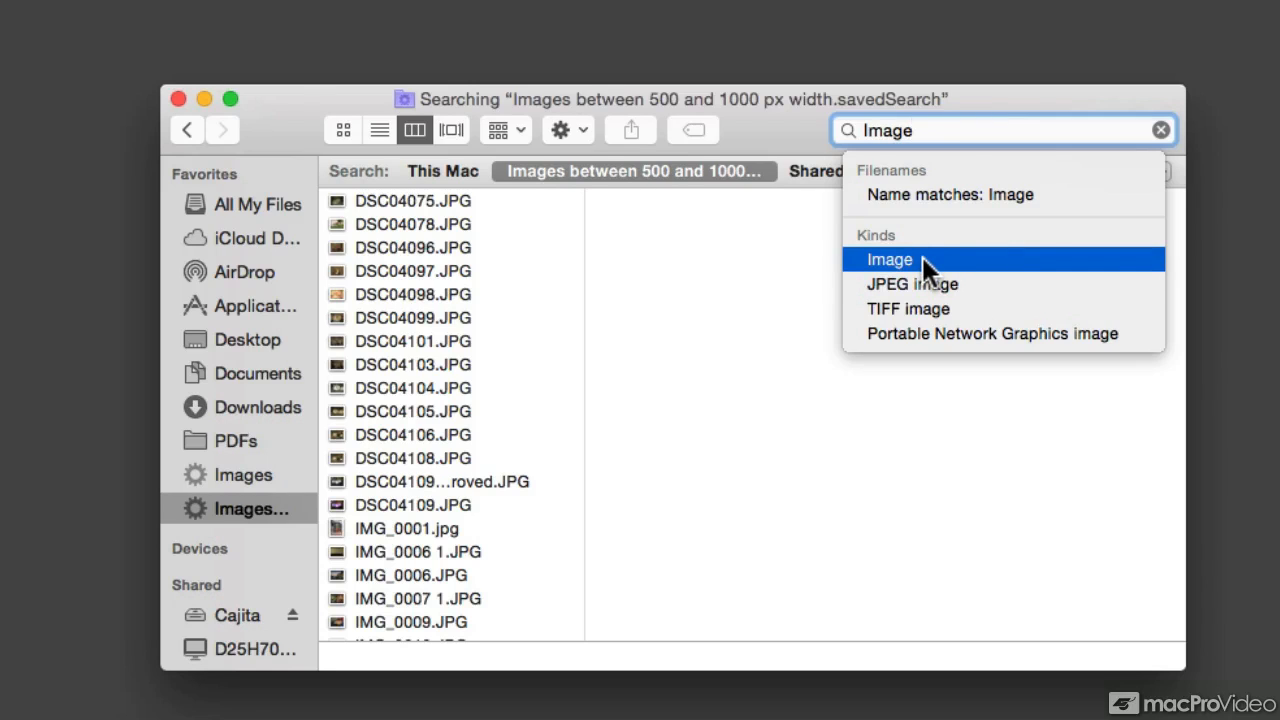
# - Limit the search to kind Image and widen its scope to all of This Mac
pyautogui.click(888, 259)
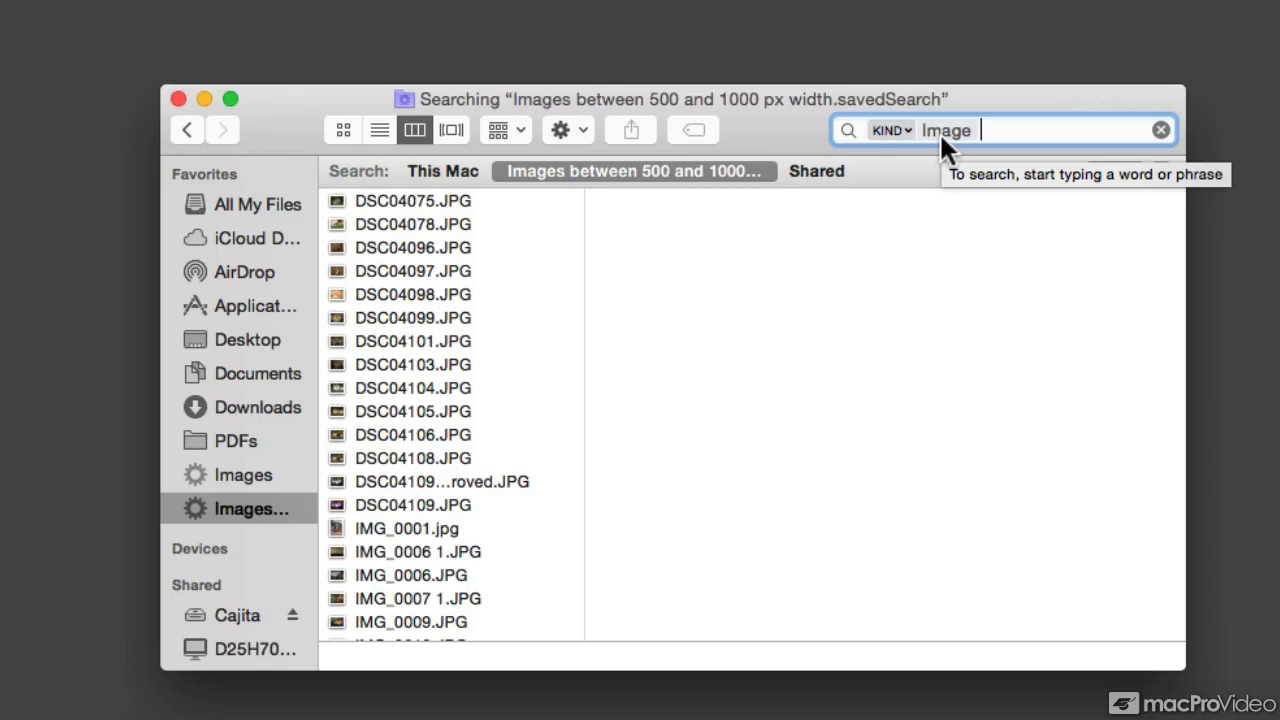
pyautogui.moveTo(935, 152)
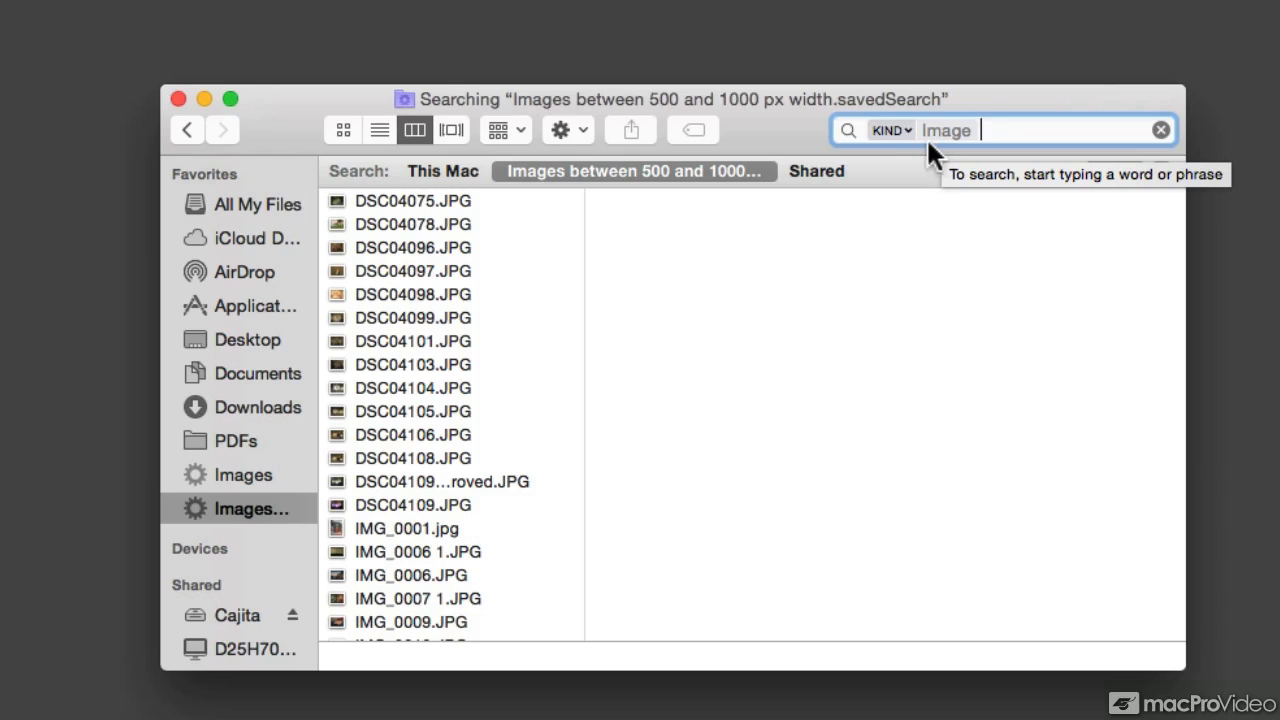
pyautogui.moveTo(912, 185)
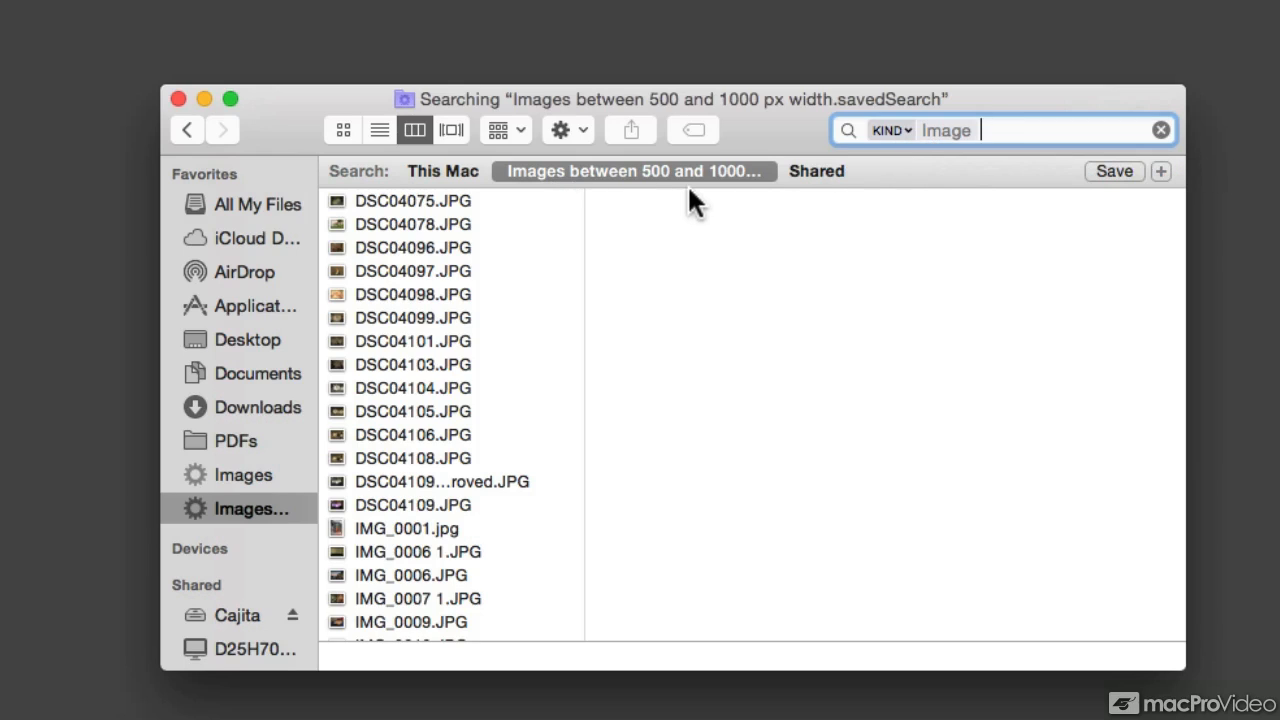
pyautogui.moveTo(248, 545)
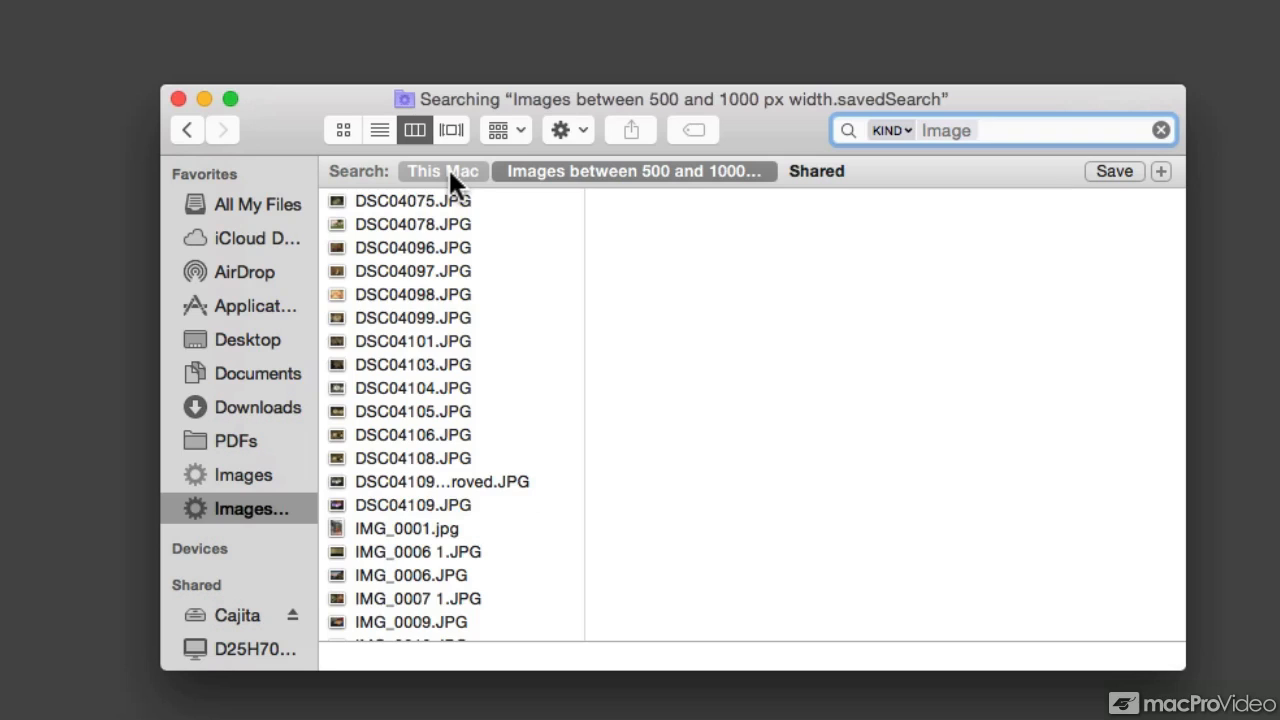
pyautogui.click(442, 171)
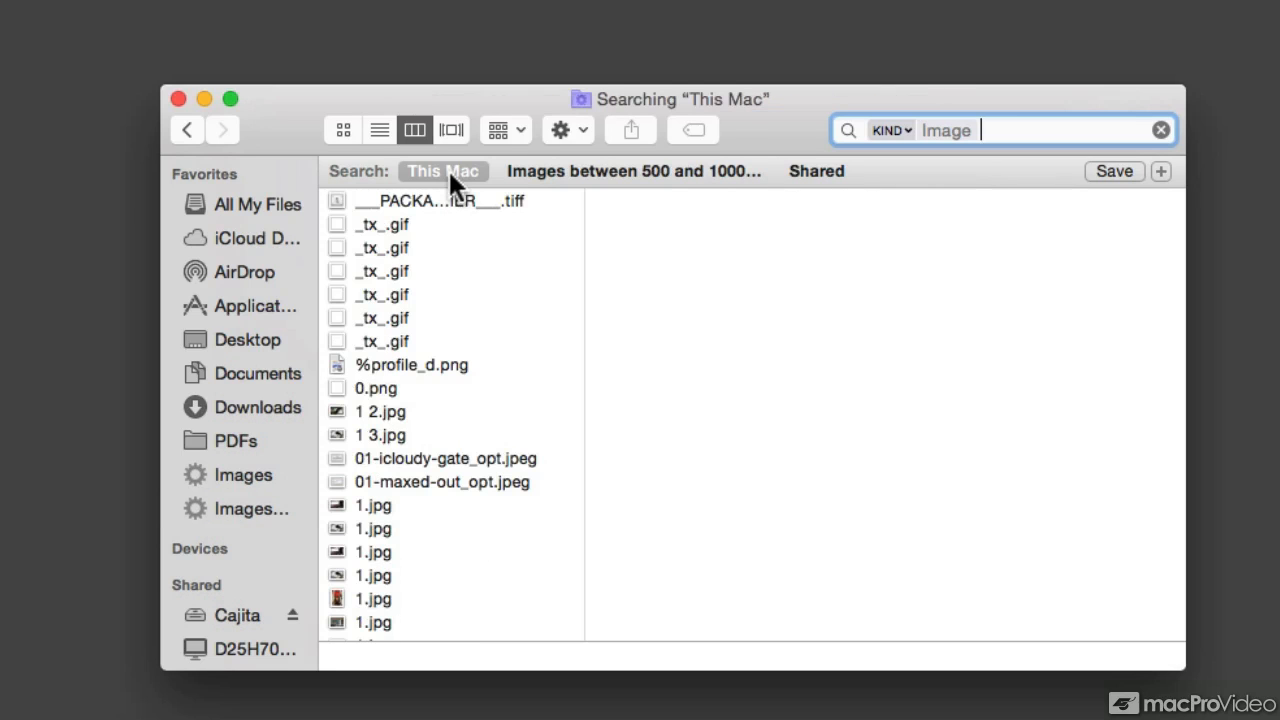
pyautogui.scroll(-3)
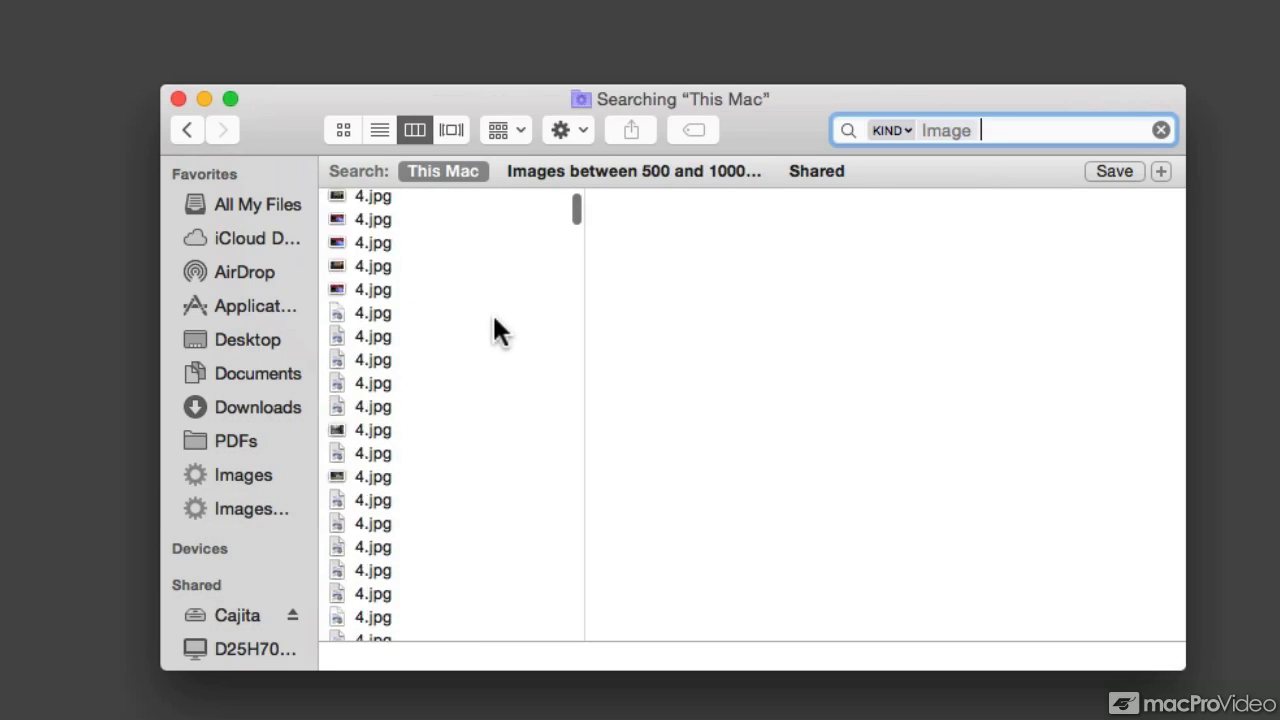
pyautogui.scroll(-3)
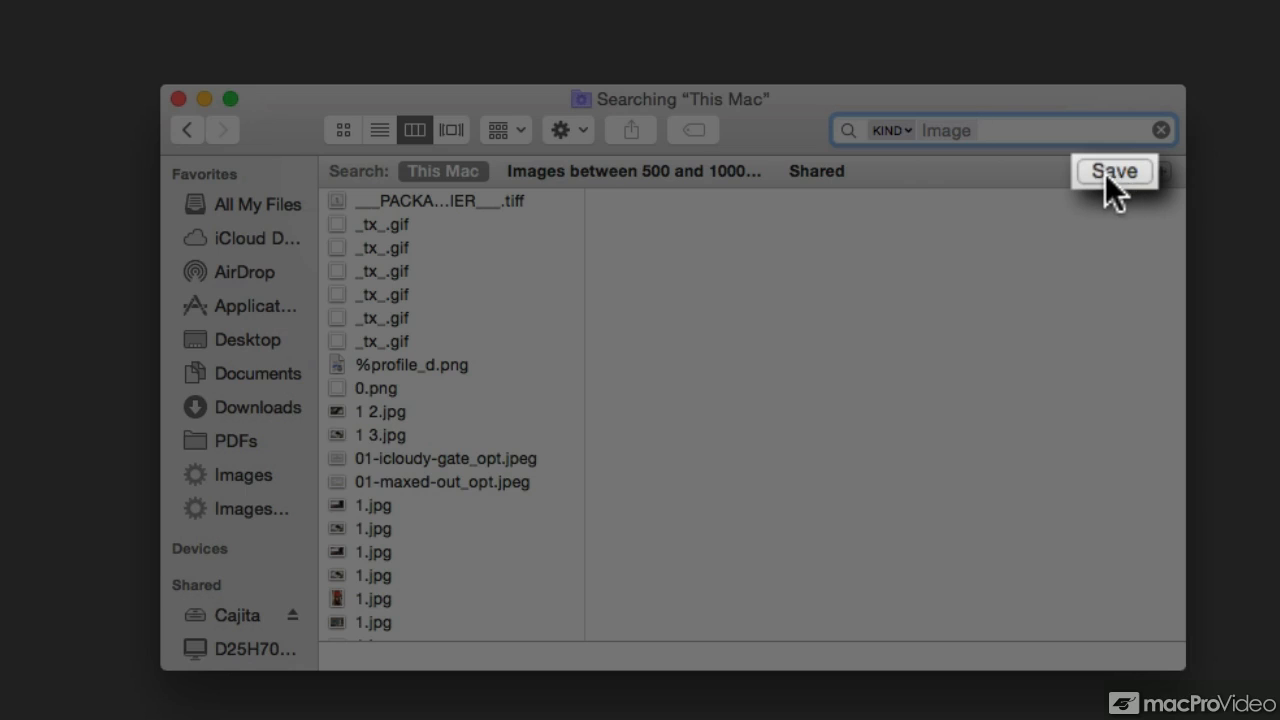
pyautogui.click(1113, 171)
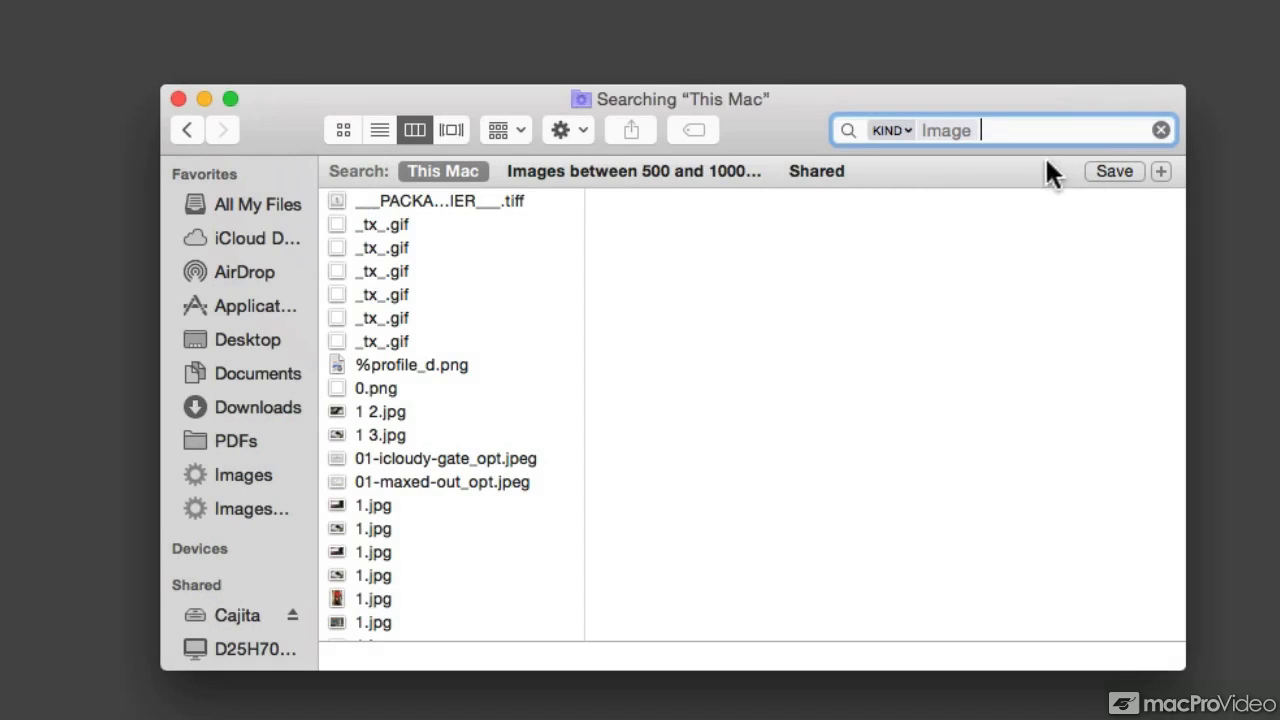
pyautogui.moveTo(995, 195)
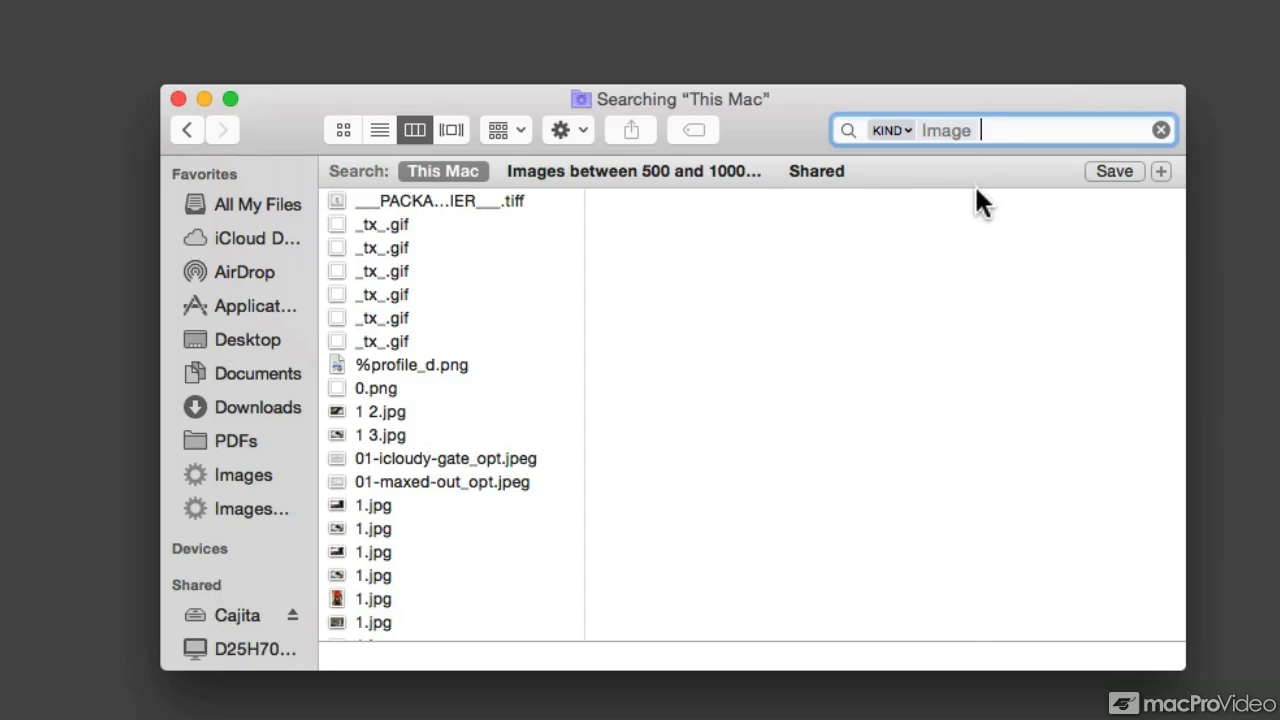
pyautogui.moveTo(1165, 185)
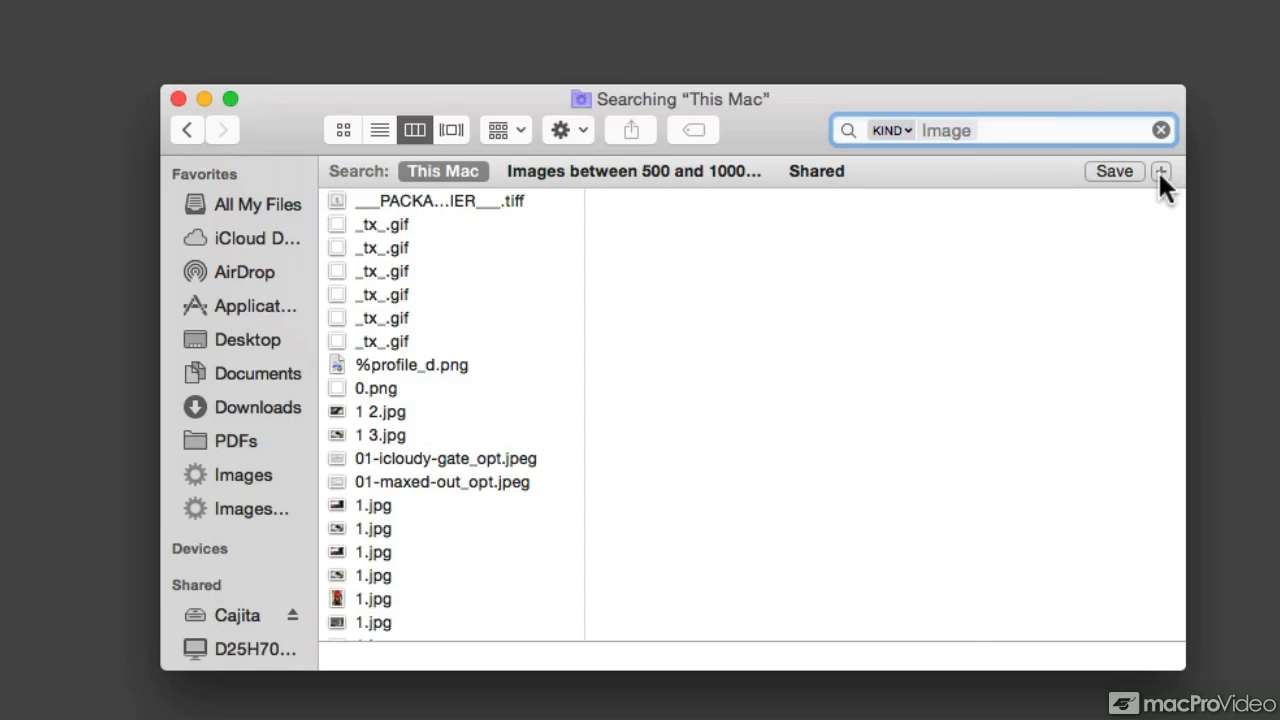
# - Add a criteria row and choose Other… to list every available search attribute
pyautogui.click(1161, 171)
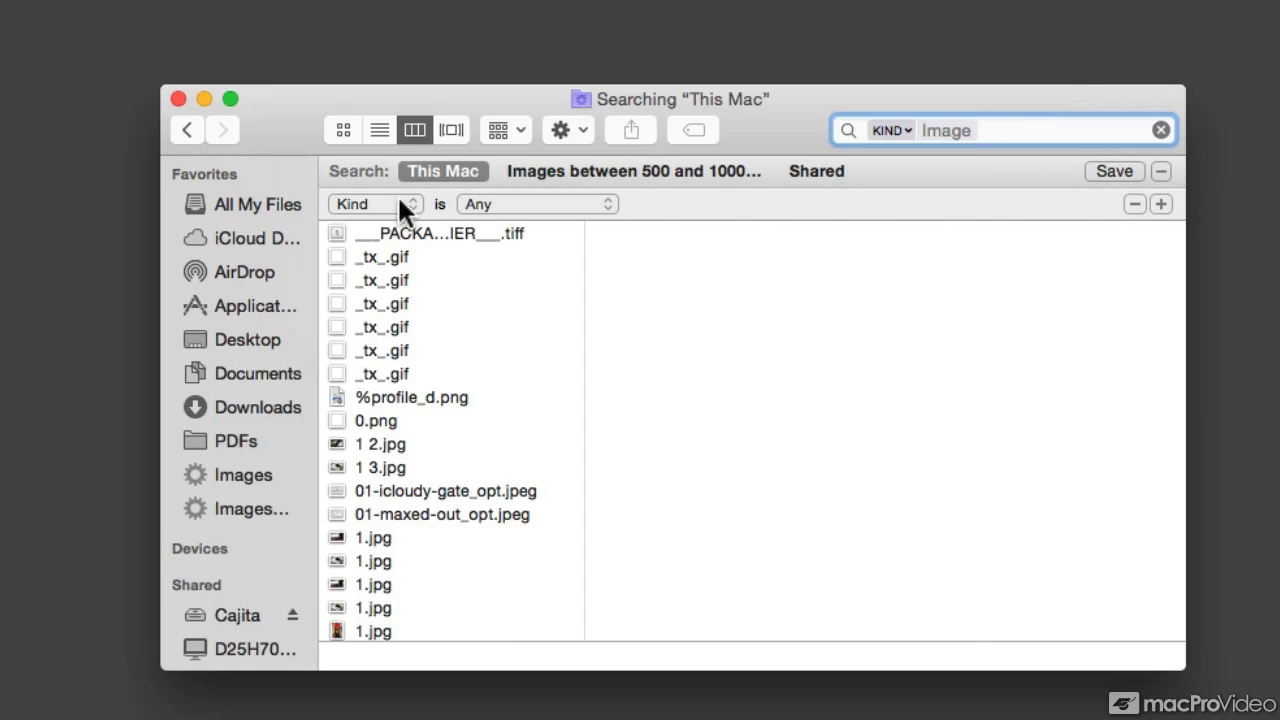
pyautogui.click(372, 204)
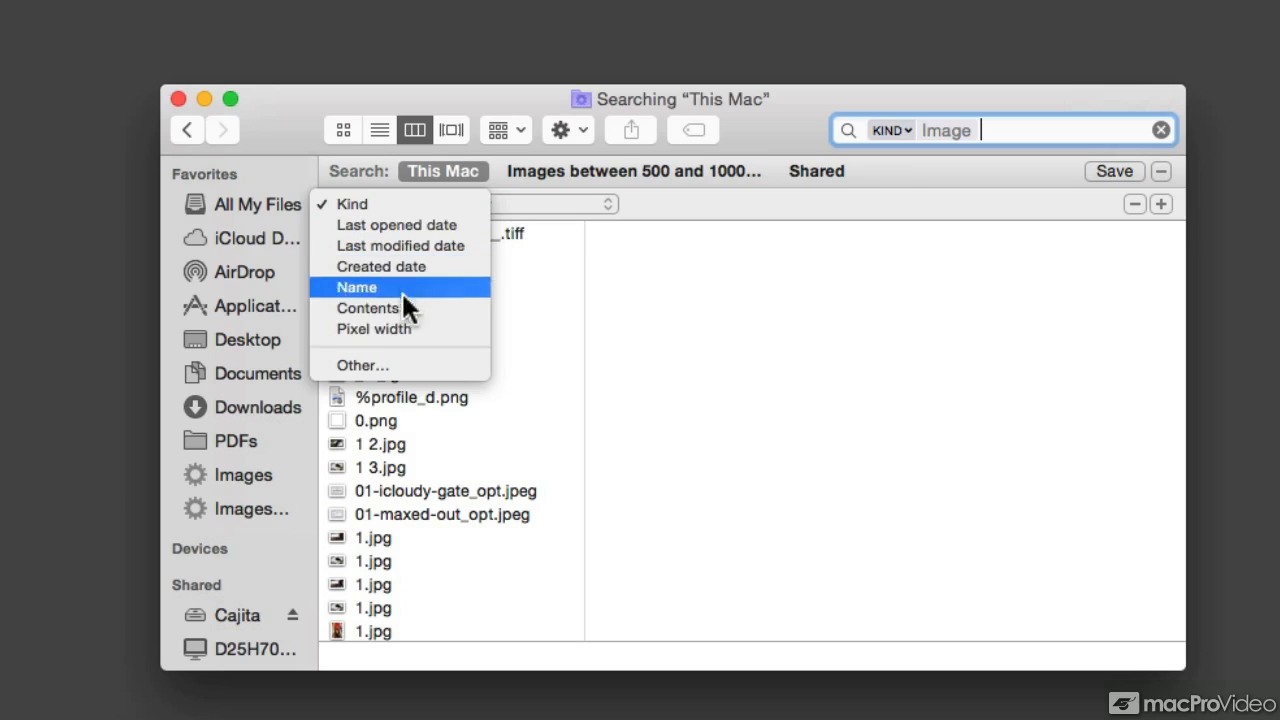
pyautogui.moveTo(413, 355)
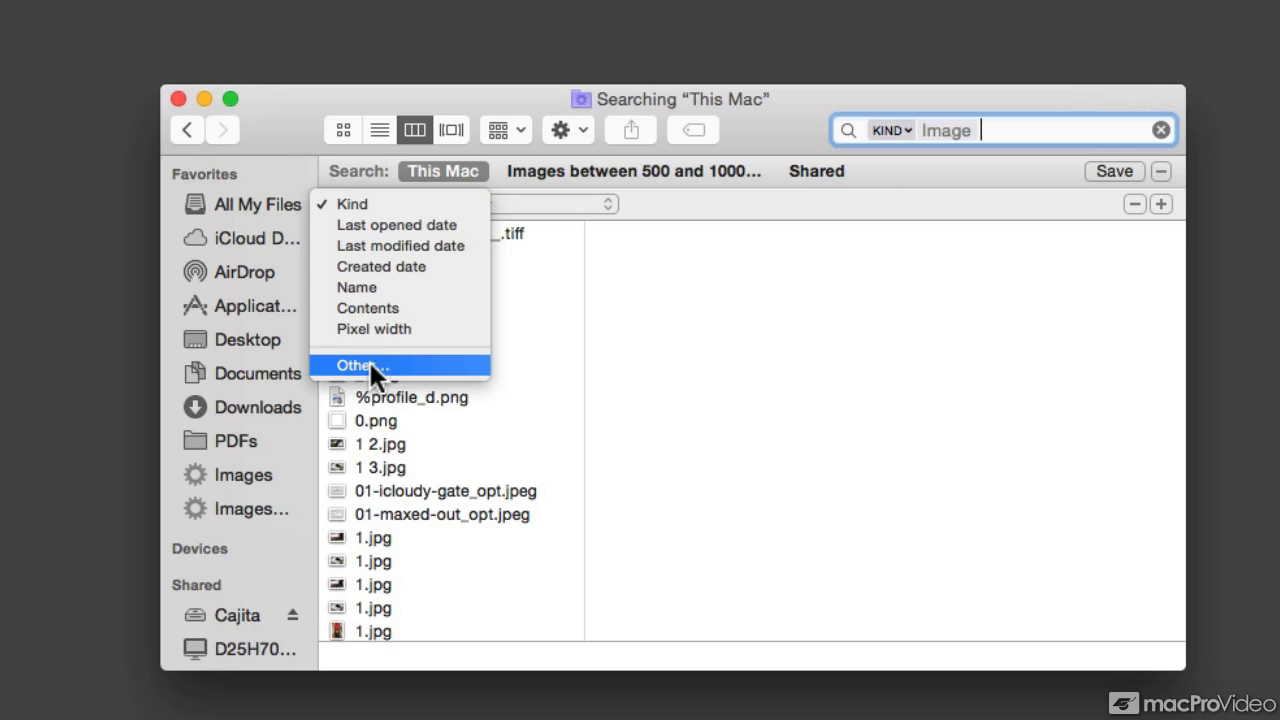
pyautogui.moveTo(393, 378)
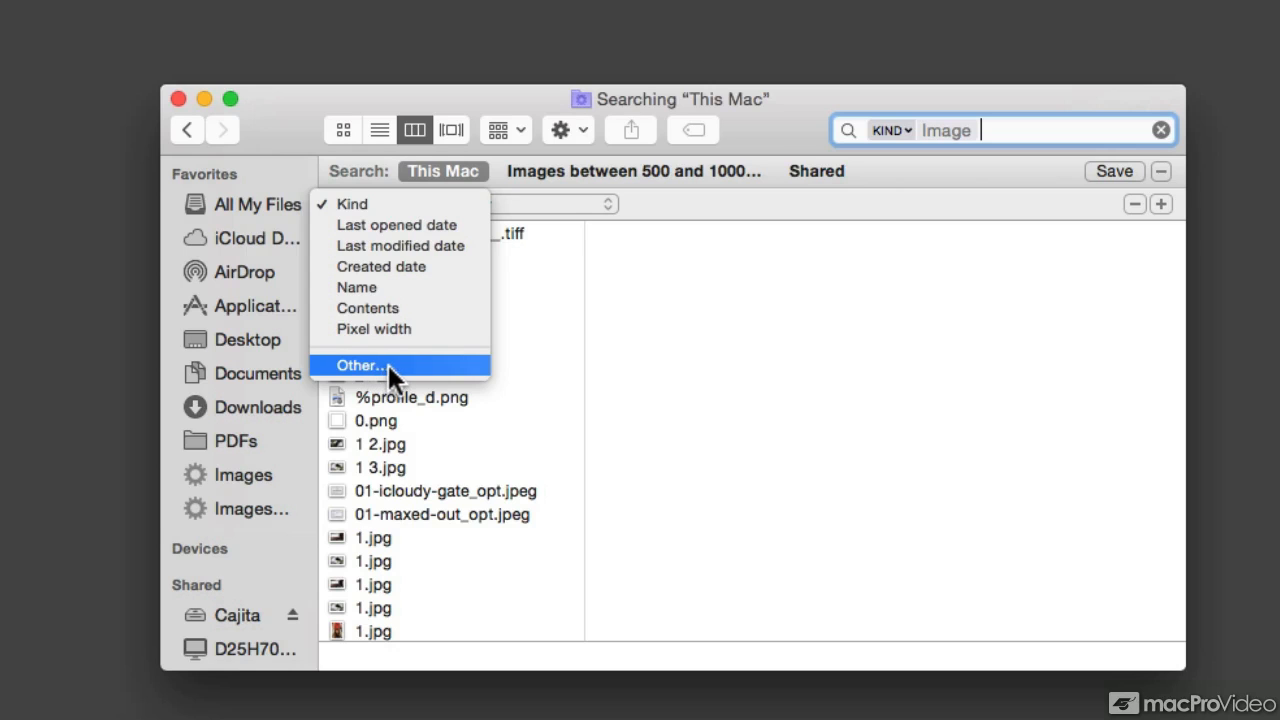
pyautogui.click(361, 365)
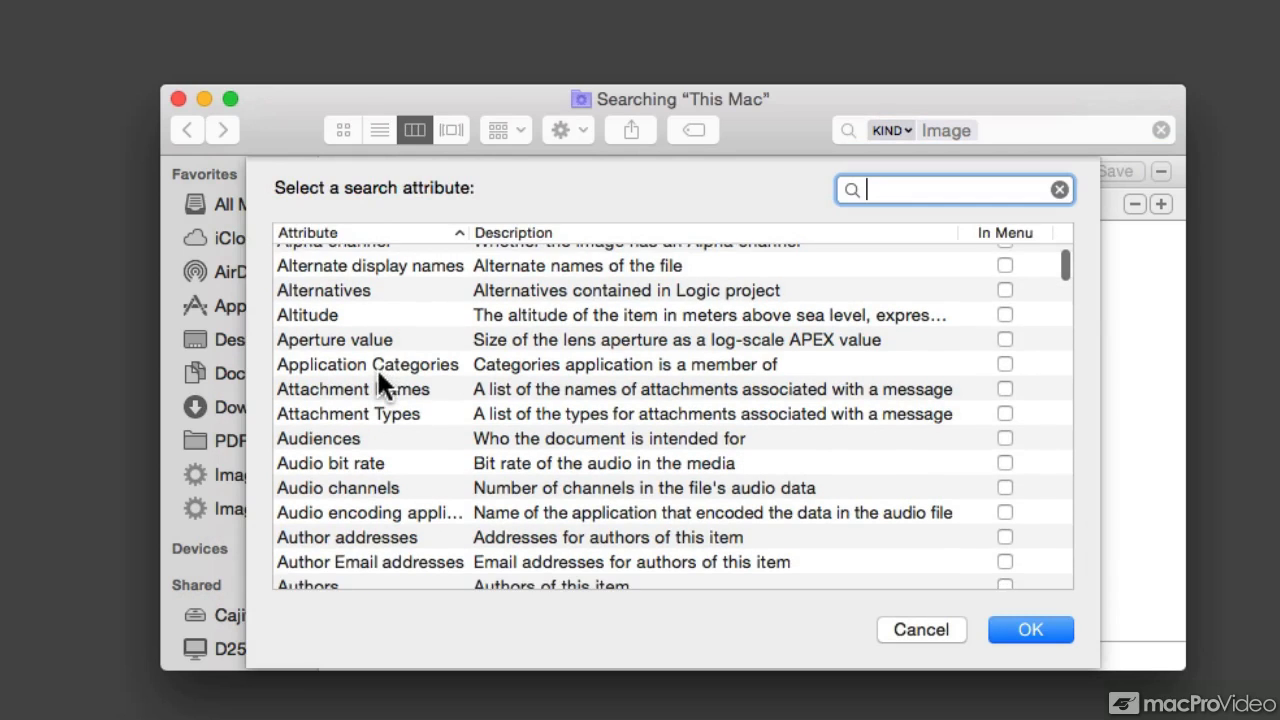
# - Filter the attribute list by 'dev' and pick Device model for the new rule
pyautogui.scroll(-3)
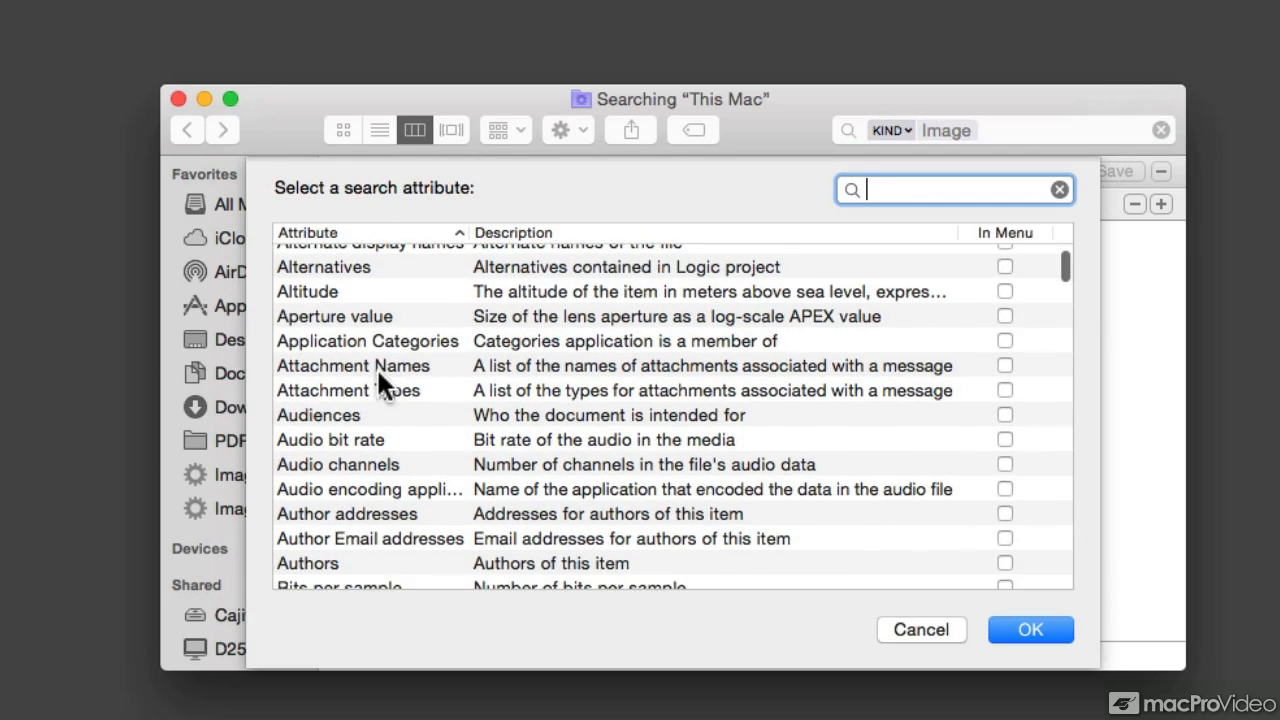
pyautogui.scroll(-3)
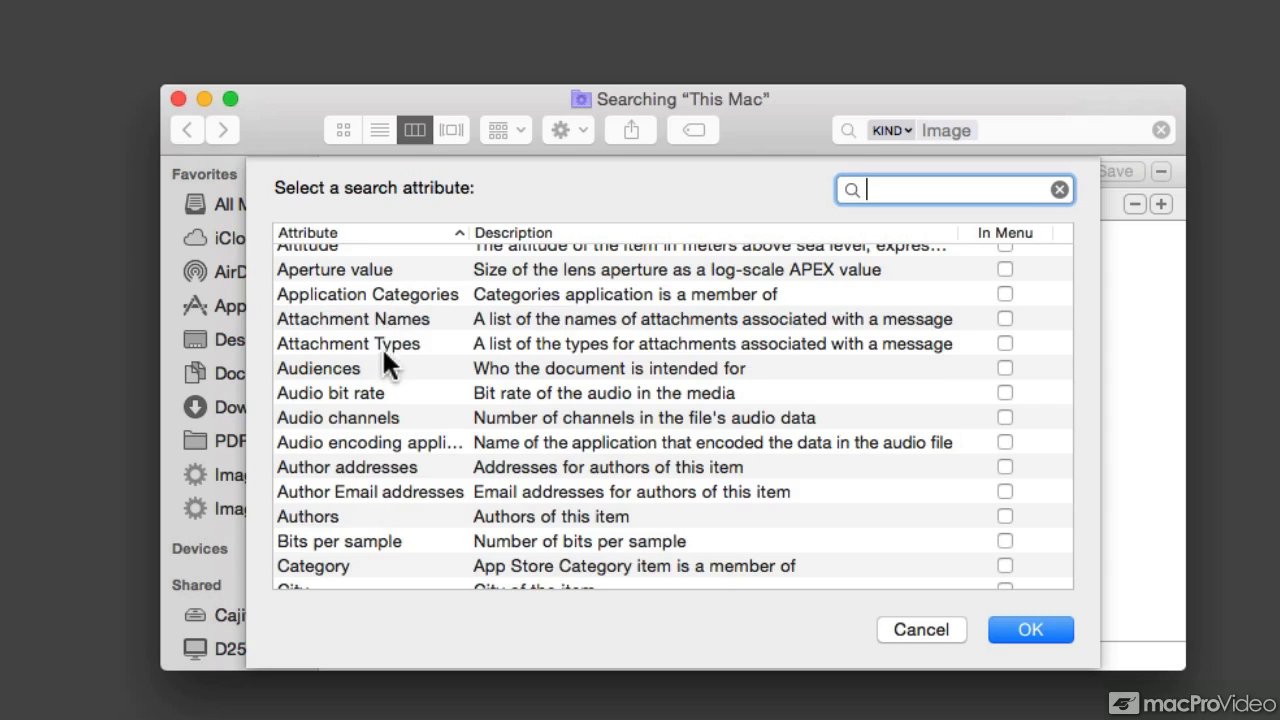
pyautogui.scroll(-3)
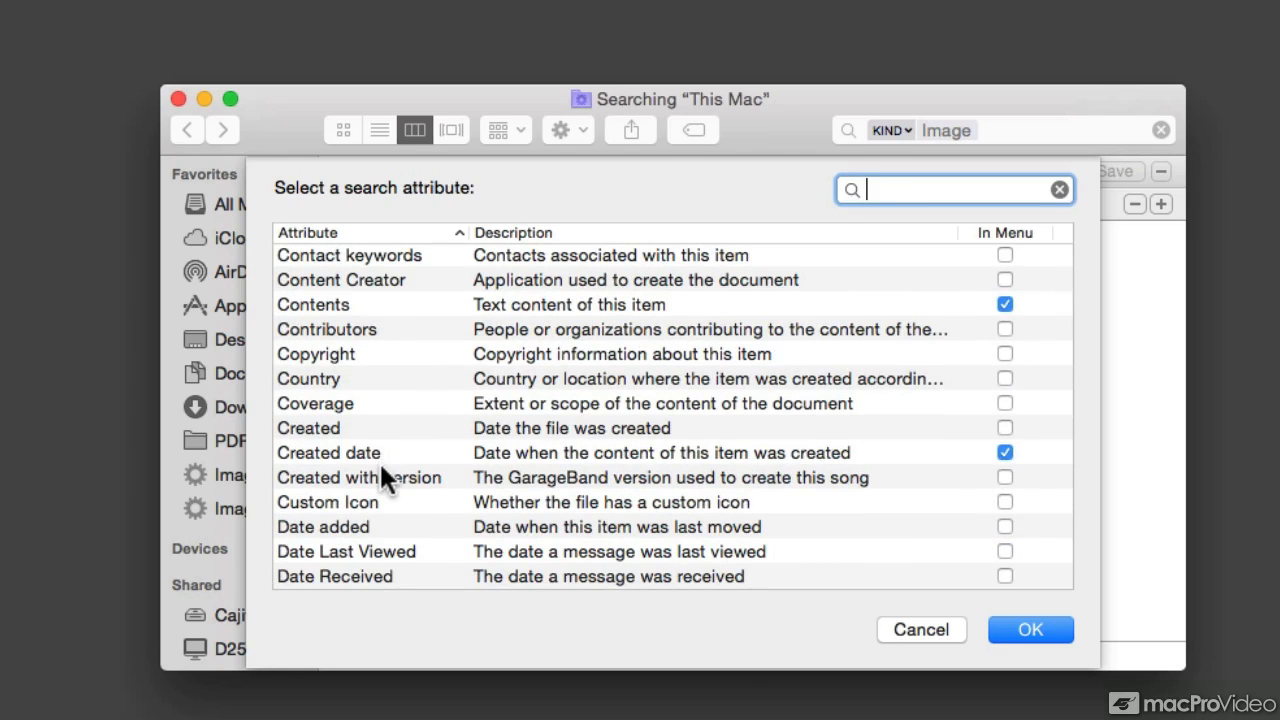
pyautogui.moveTo(852, 232)
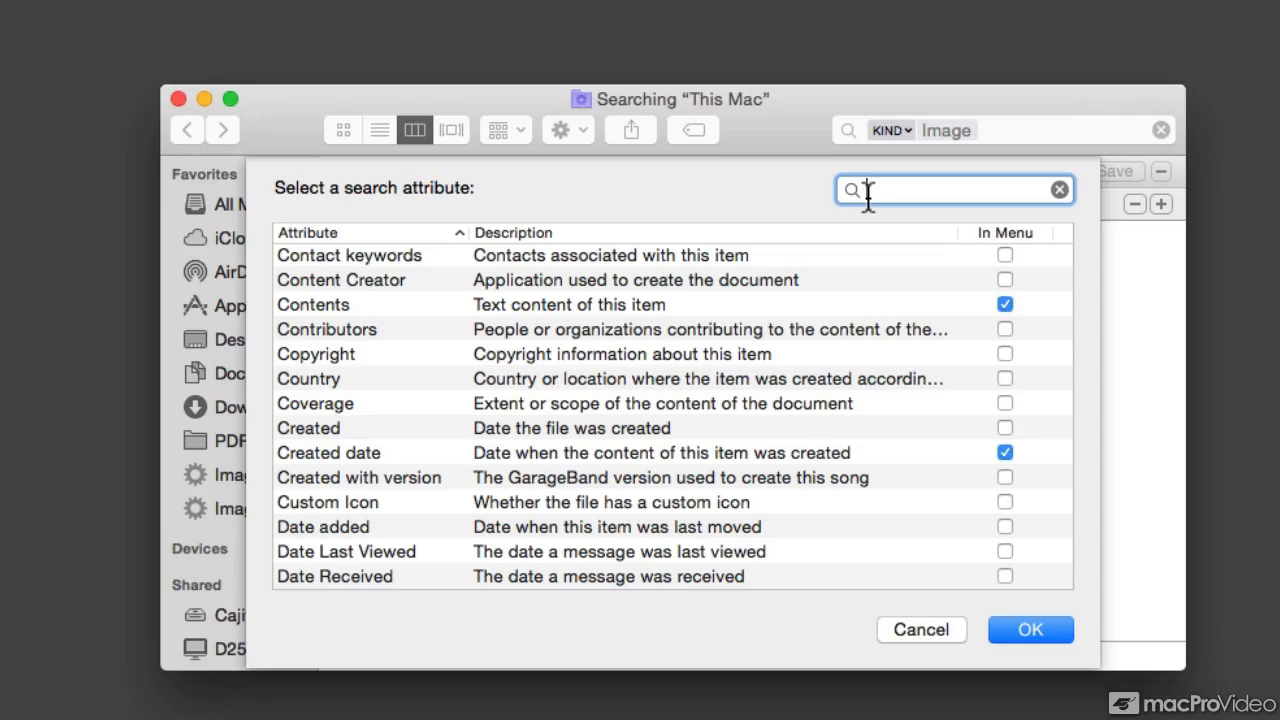
pyautogui.write('d')
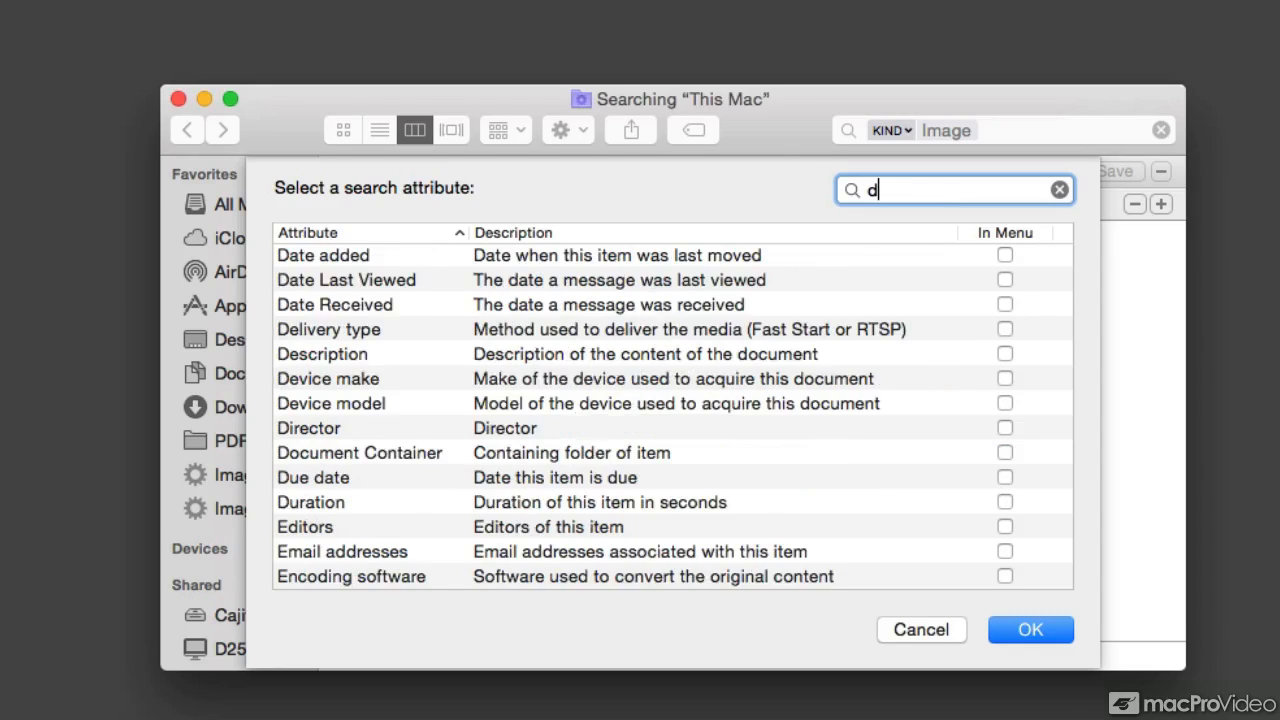
pyautogui.write('ev')
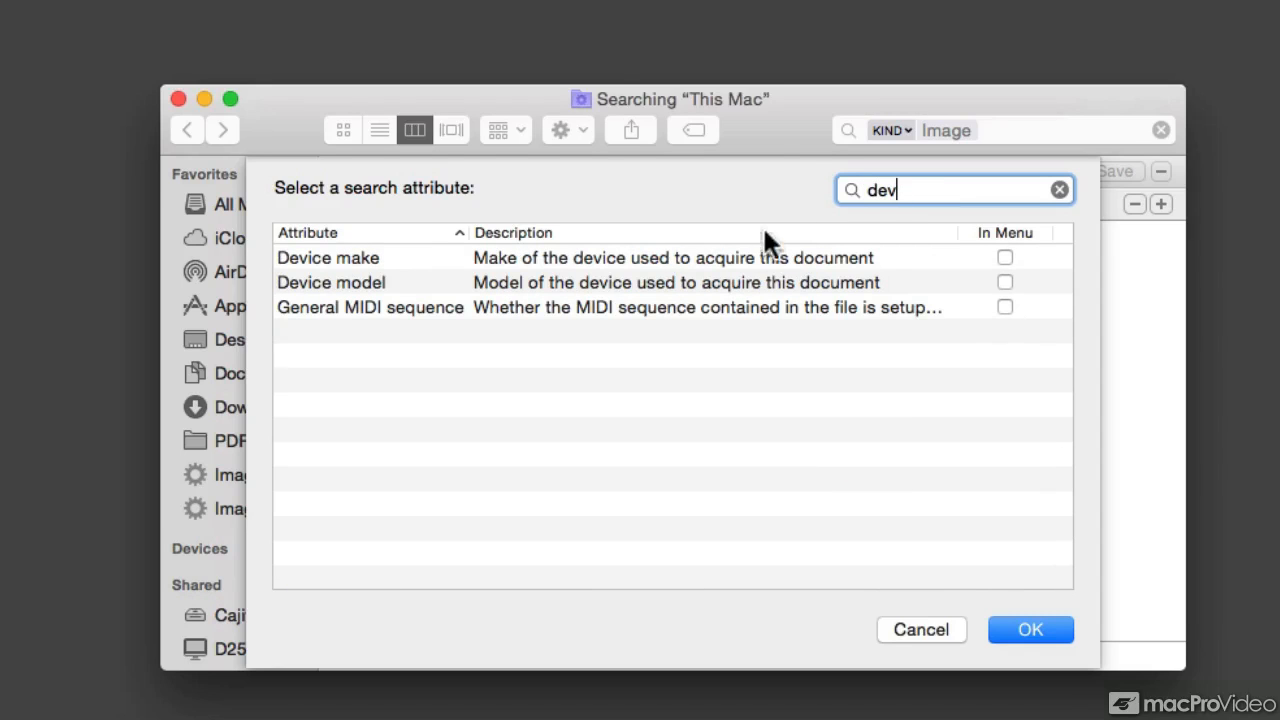
pyautogui.moveTo(370, 275)
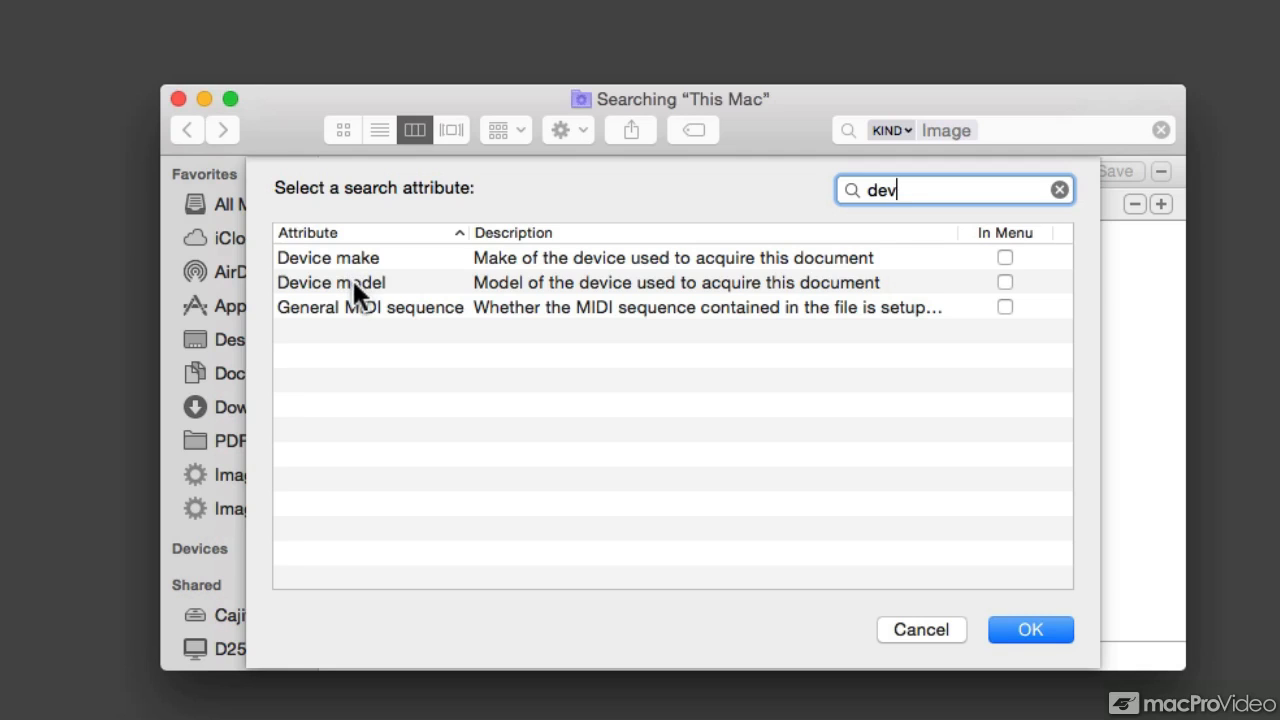
pyautogui.click(330, 282)
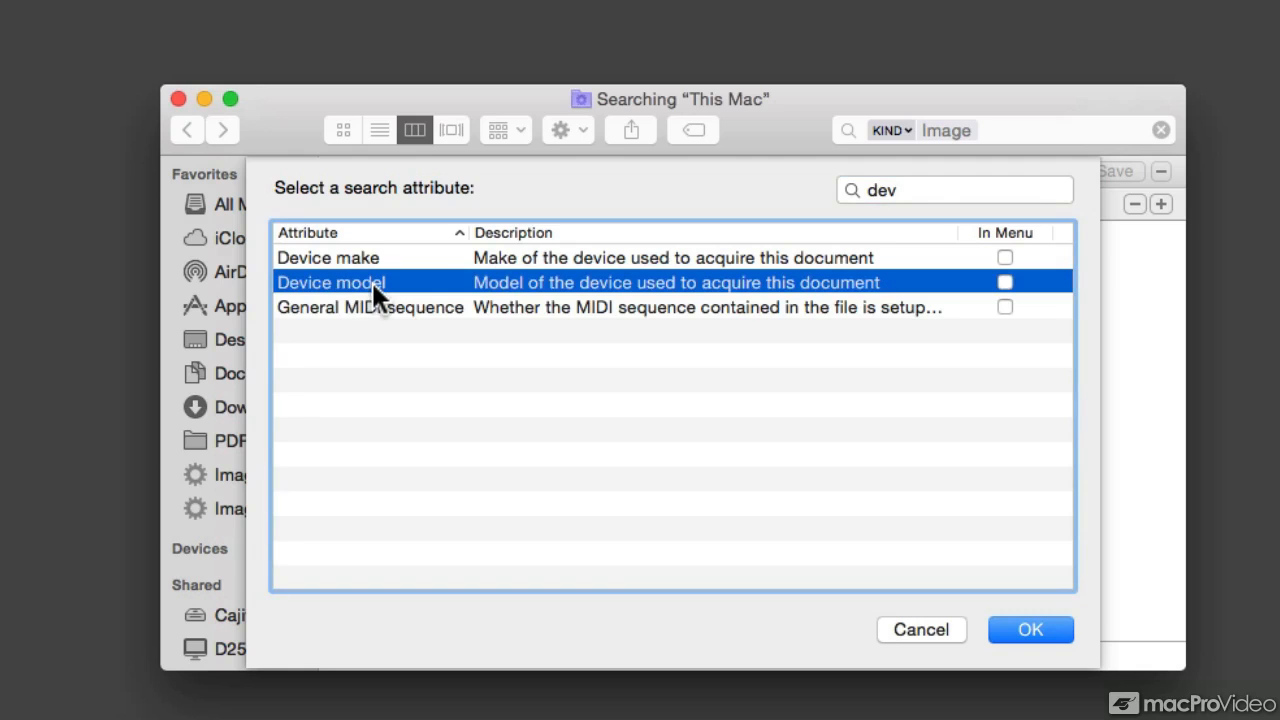
pyautogui.moveTo(503, 340)
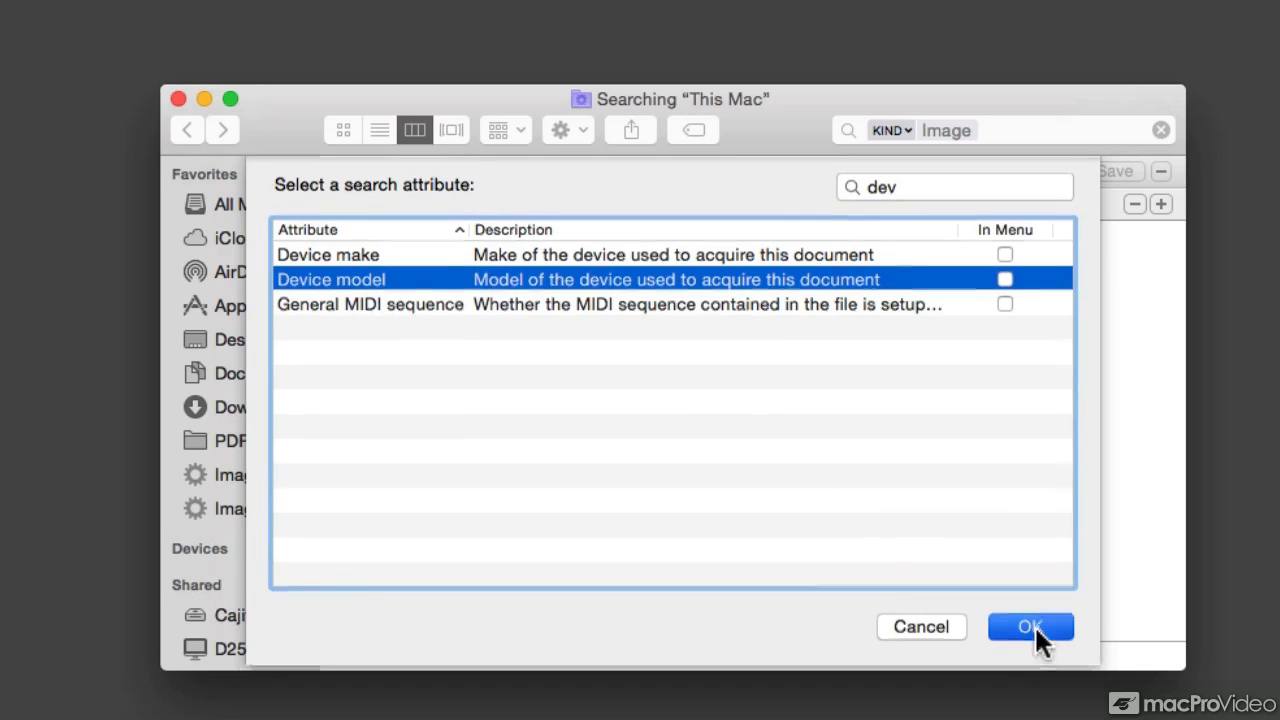
# - Confirm the rule as Device model contains 'iPhone', narrowing results to matching JPGs
pyautogui.click(1030, 626)
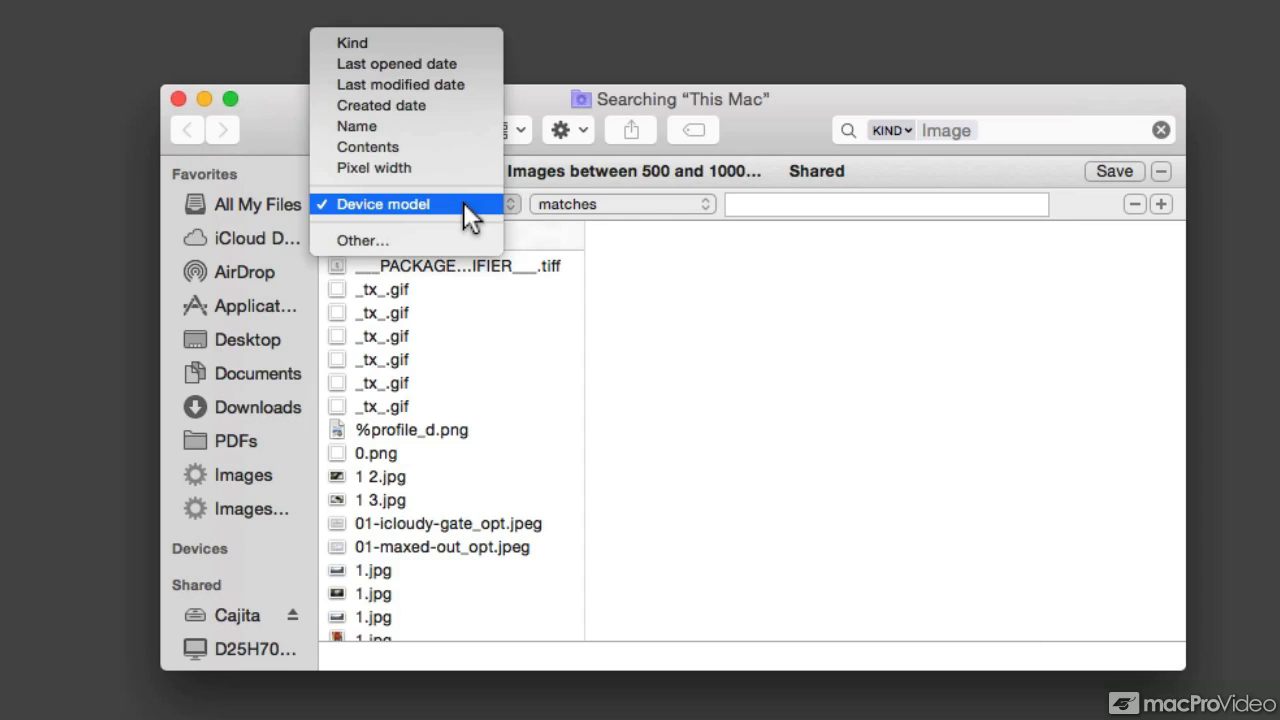
pyautogui.click(382, 204)
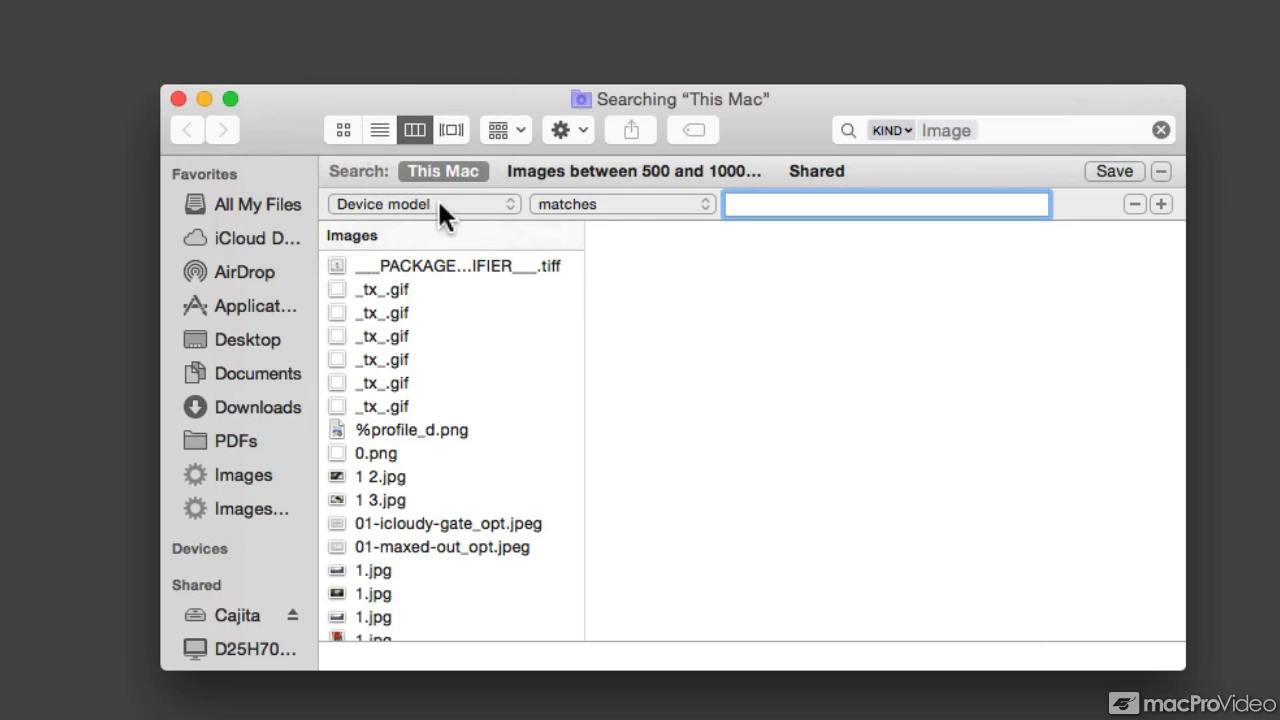
pyautogui.moveTo(455, 222)
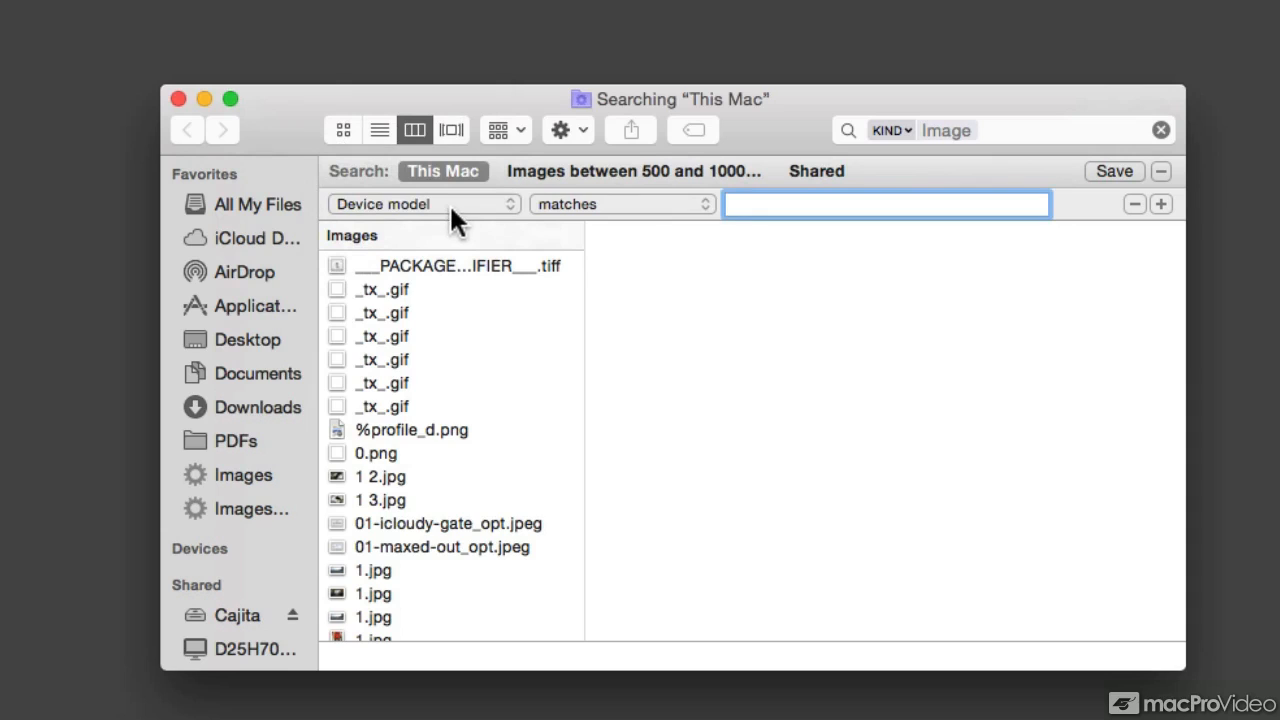
pyautogui.click(620, 204)
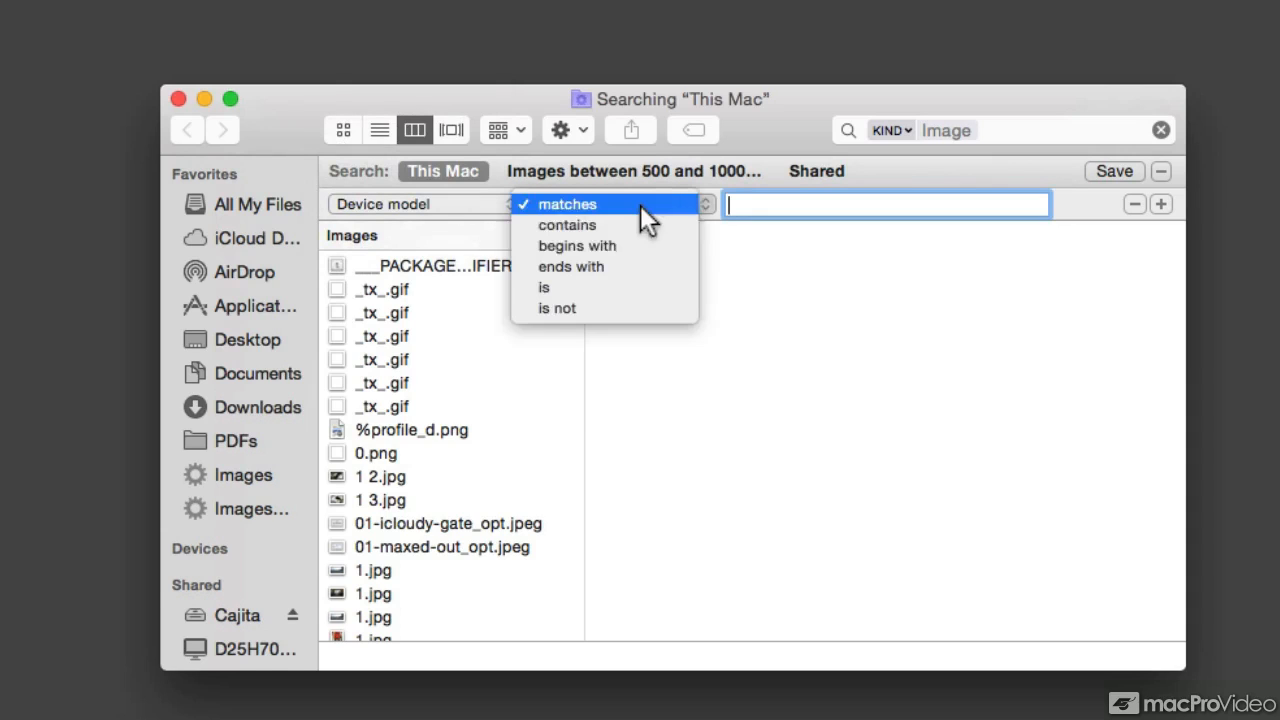
pyautogui.moveTo(567, 224)
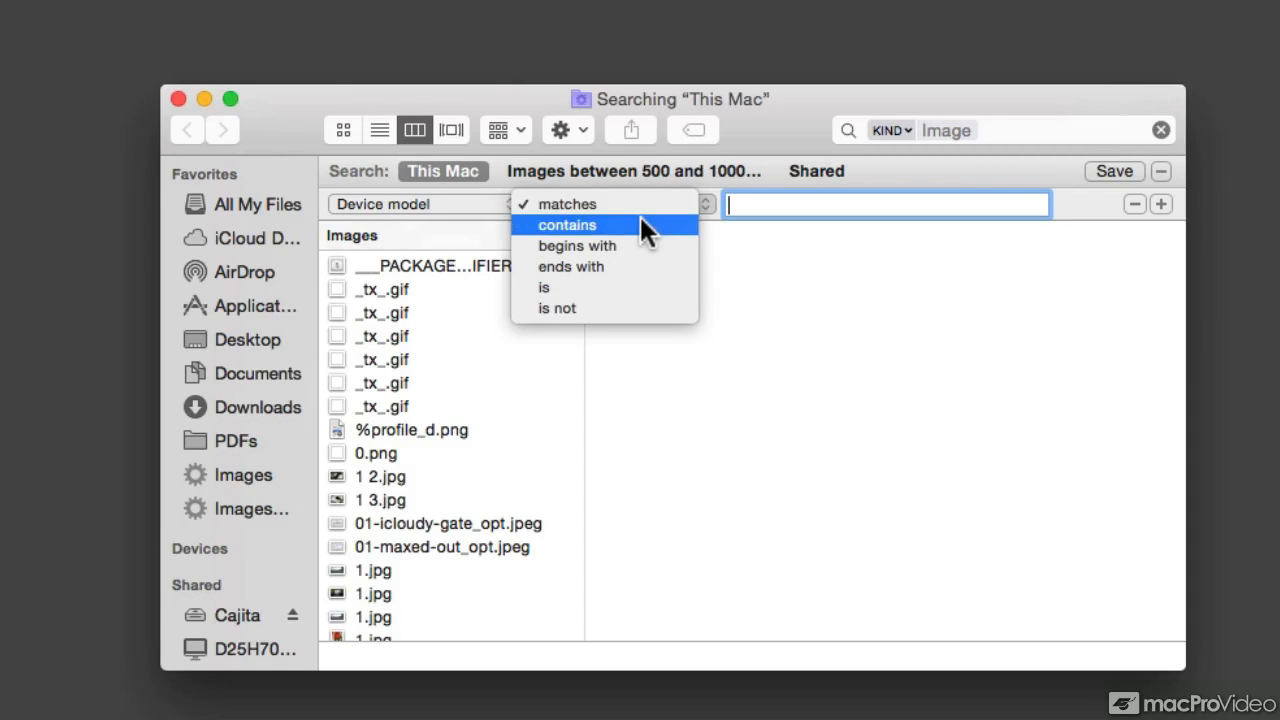
pyautogui.click(567, 224)
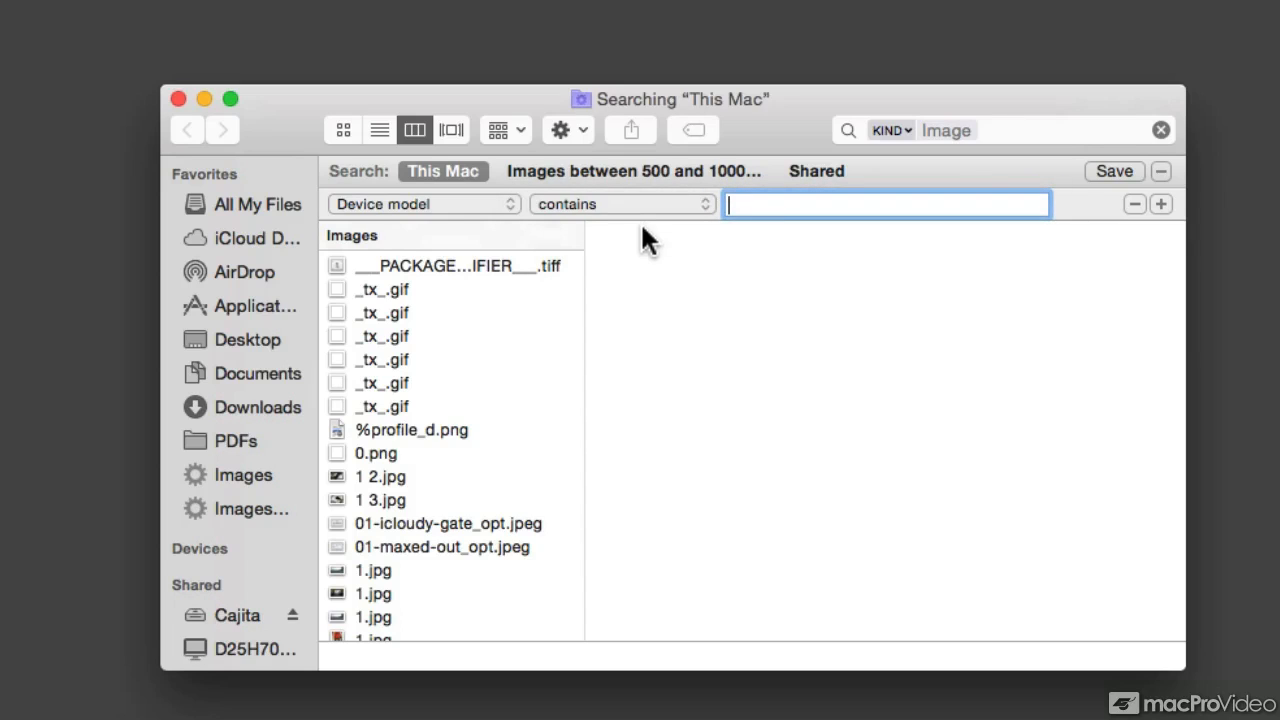
pyautogui.write('iPhone')
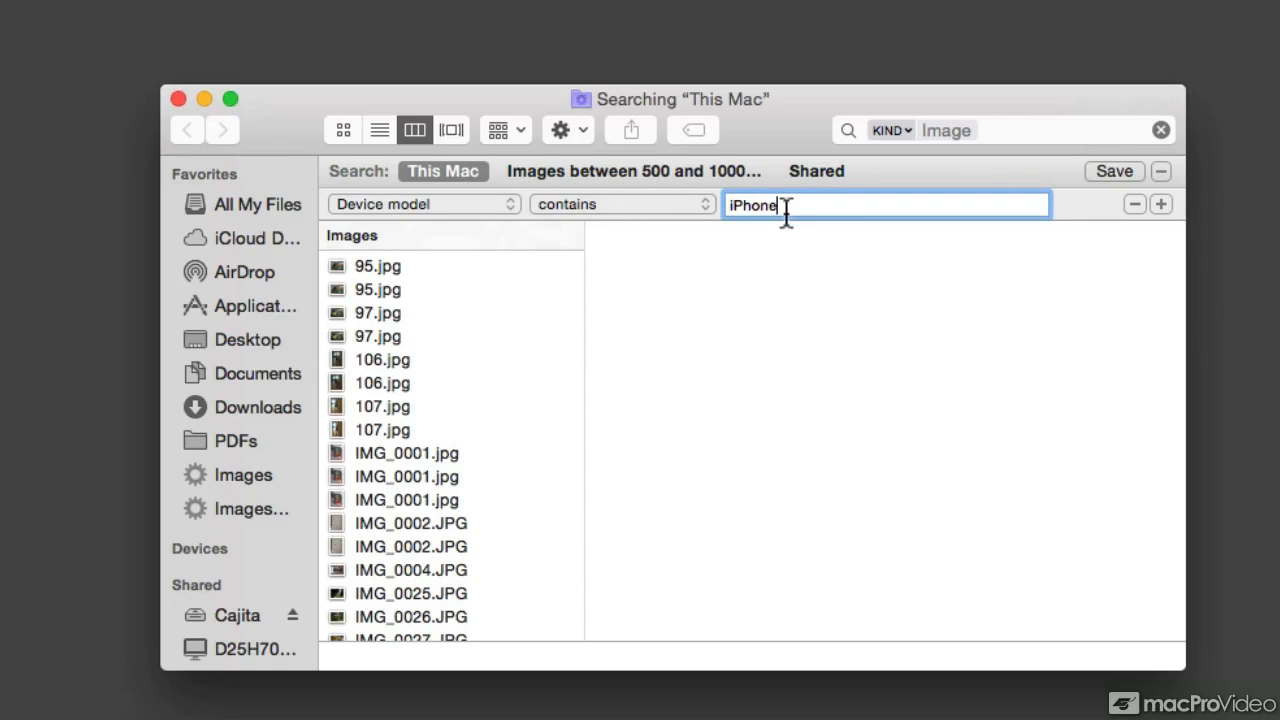
pyautogui.moveTo(575, 310)
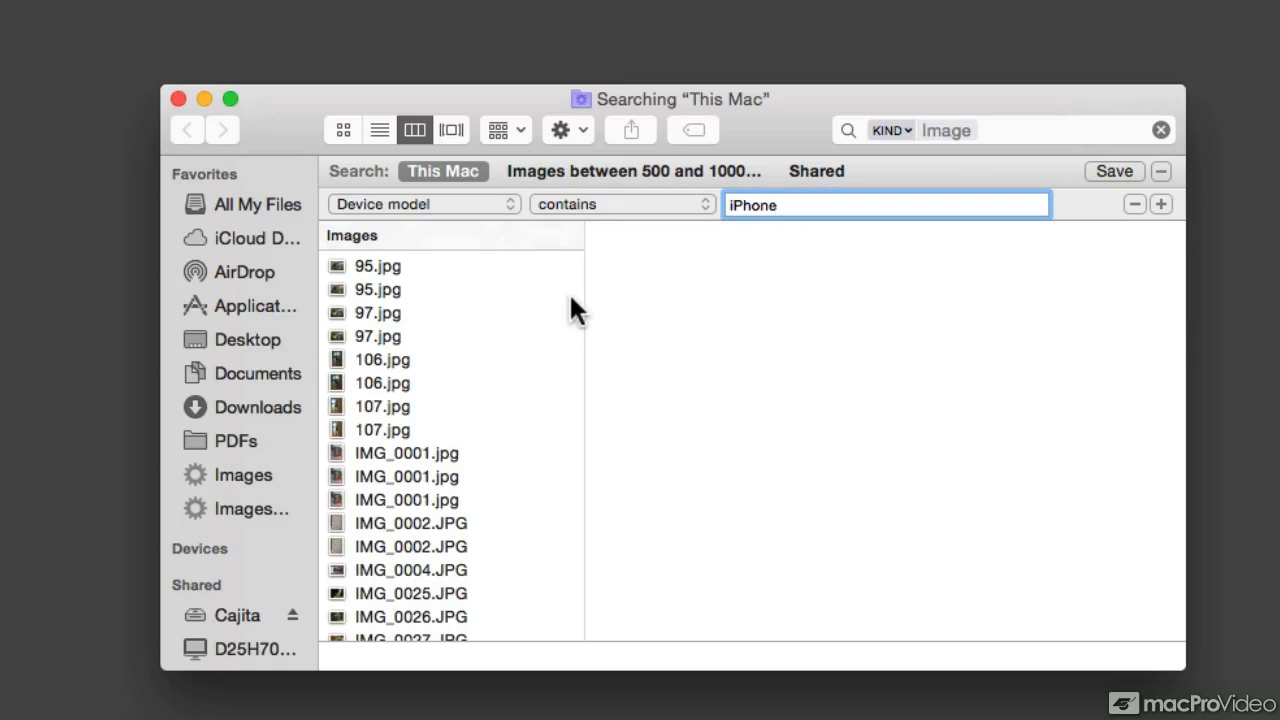
pyautogui.moveTo(573, 330)
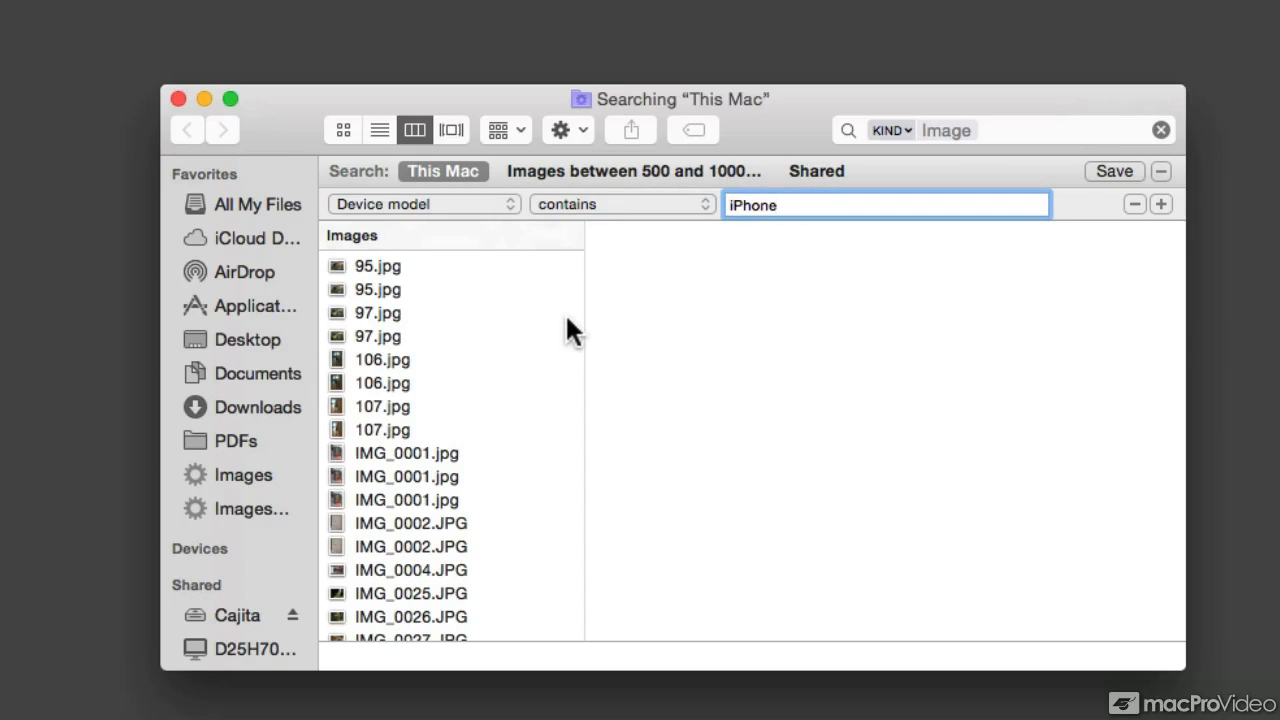
pyautogui.moveTo(463, 428)
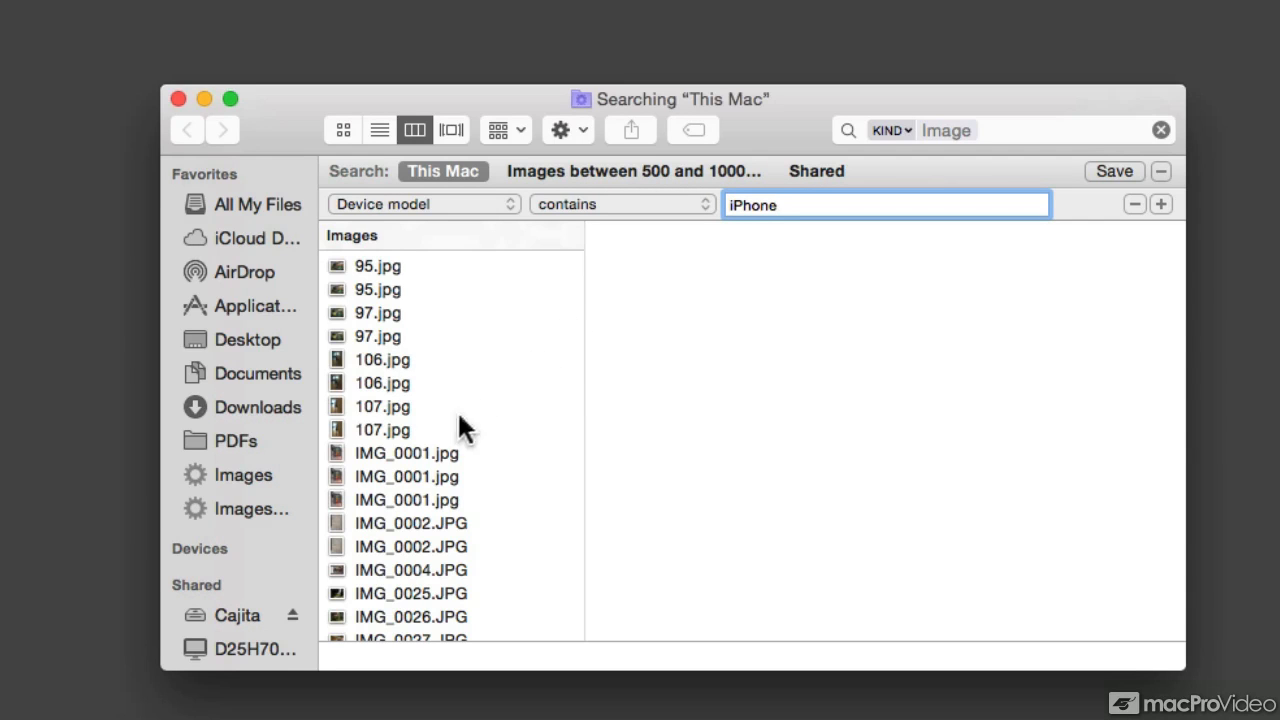
# - Open IMG_0001.jpg in Preview and check its TIFF metadata shows an iPhone 4S camera
pyautogui.click(406, 452)
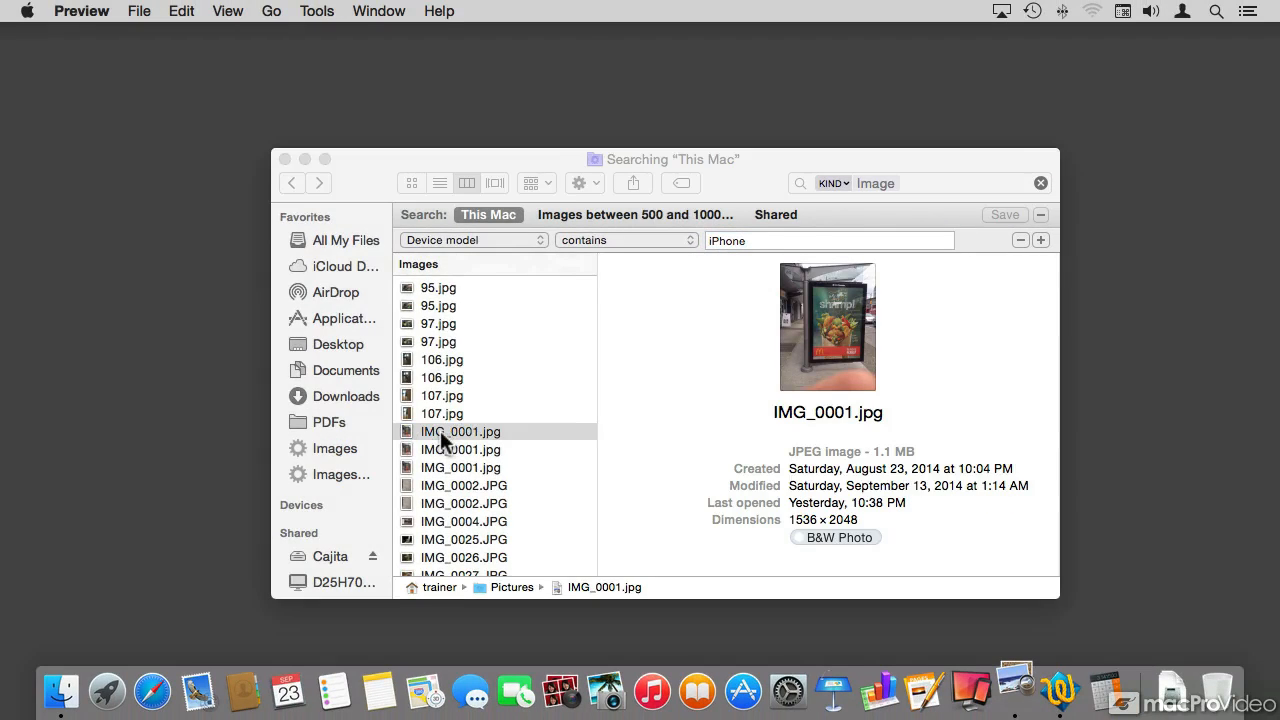
pyautogui.doubleClick(460, 431)
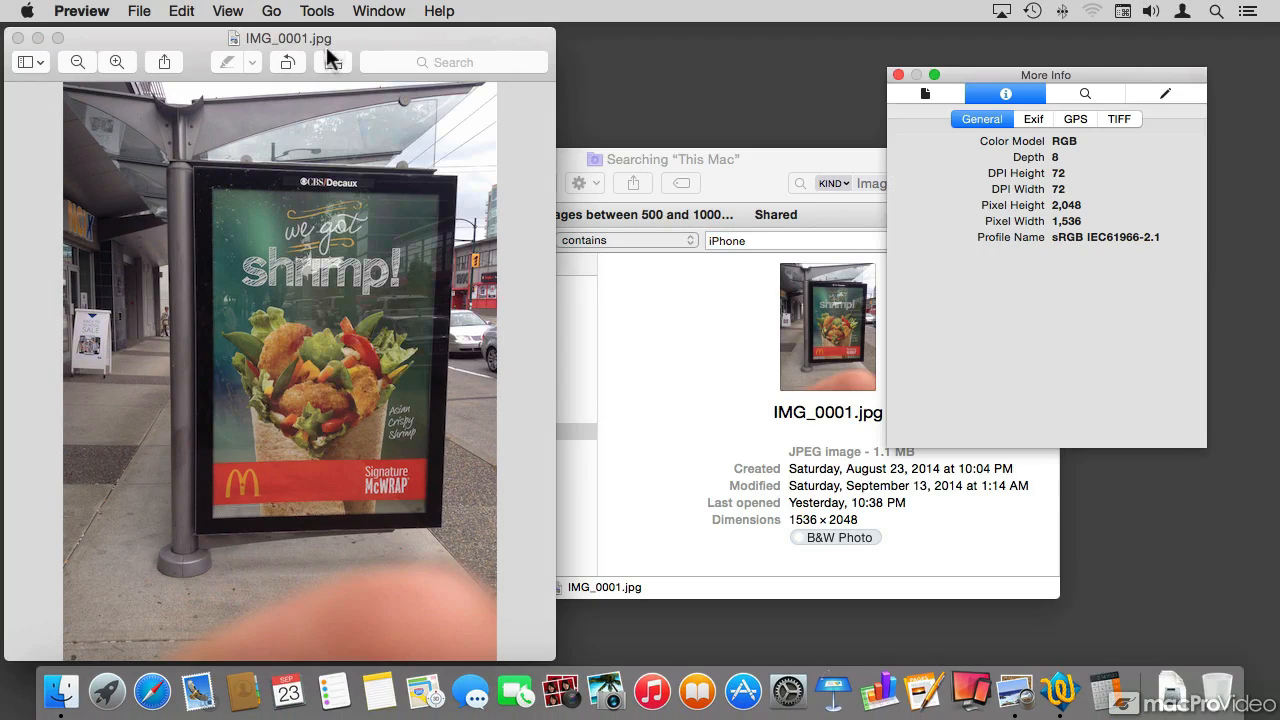
pyautogui.moveTo(1045, 75); pyautogui.dragTo(1045, 65)
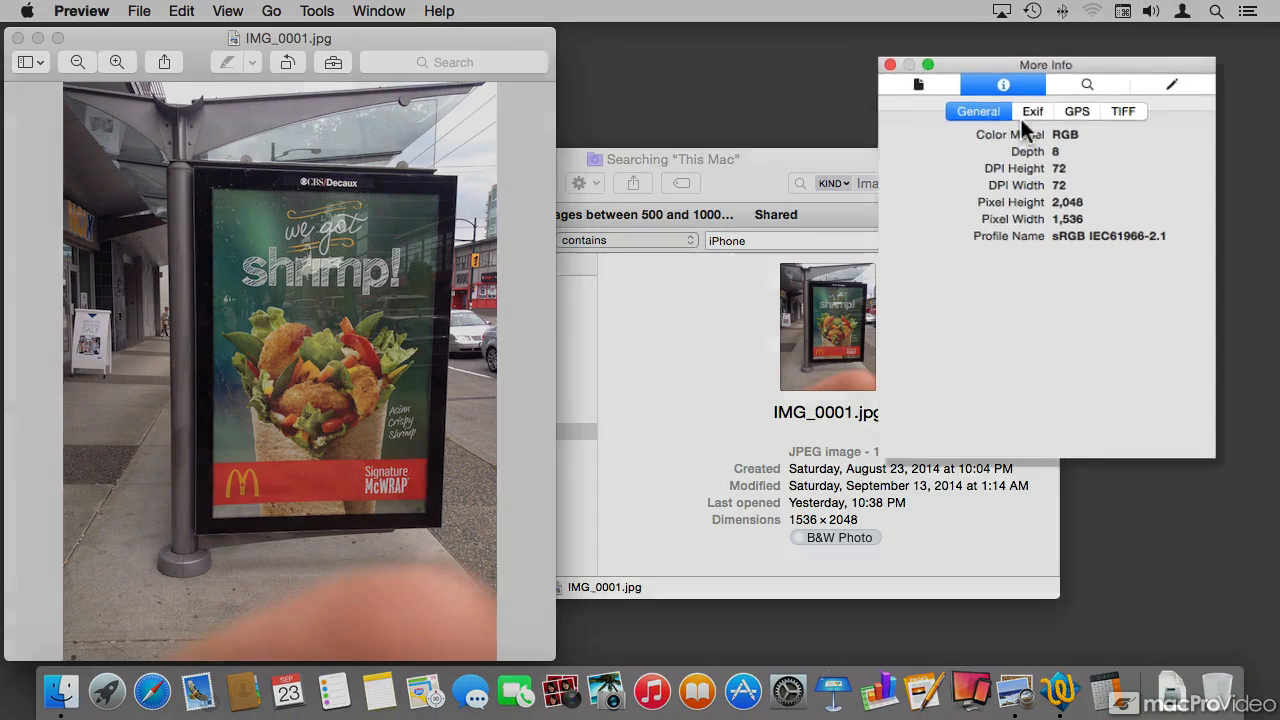
pyautogui.click(1123, 111)
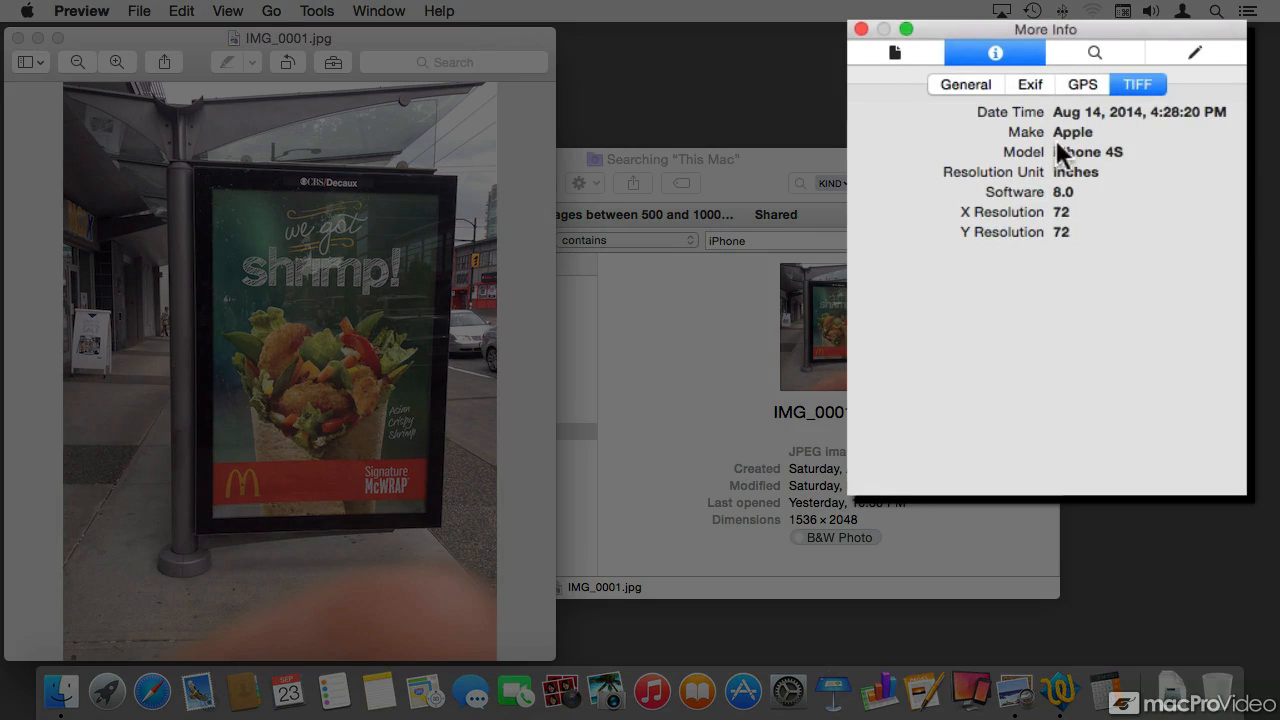
pyautogui.moveTo(1105, 168)
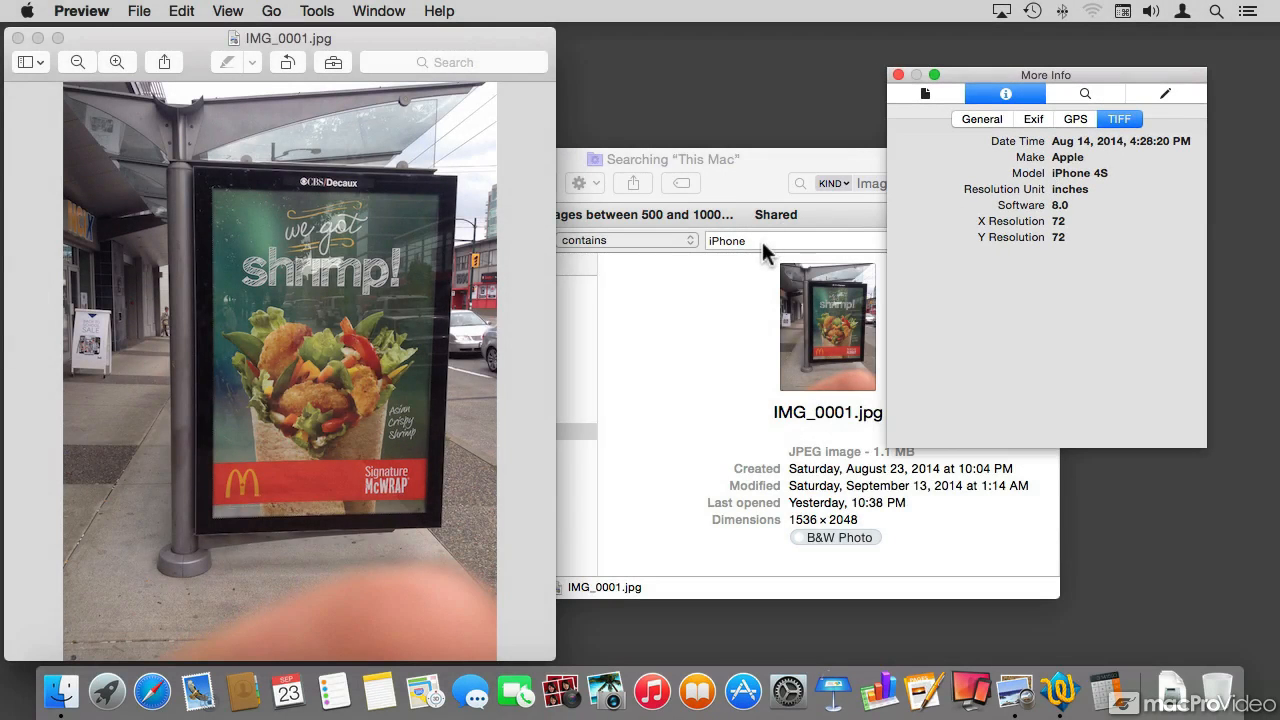
pyautogui.moveTo(640, 250)
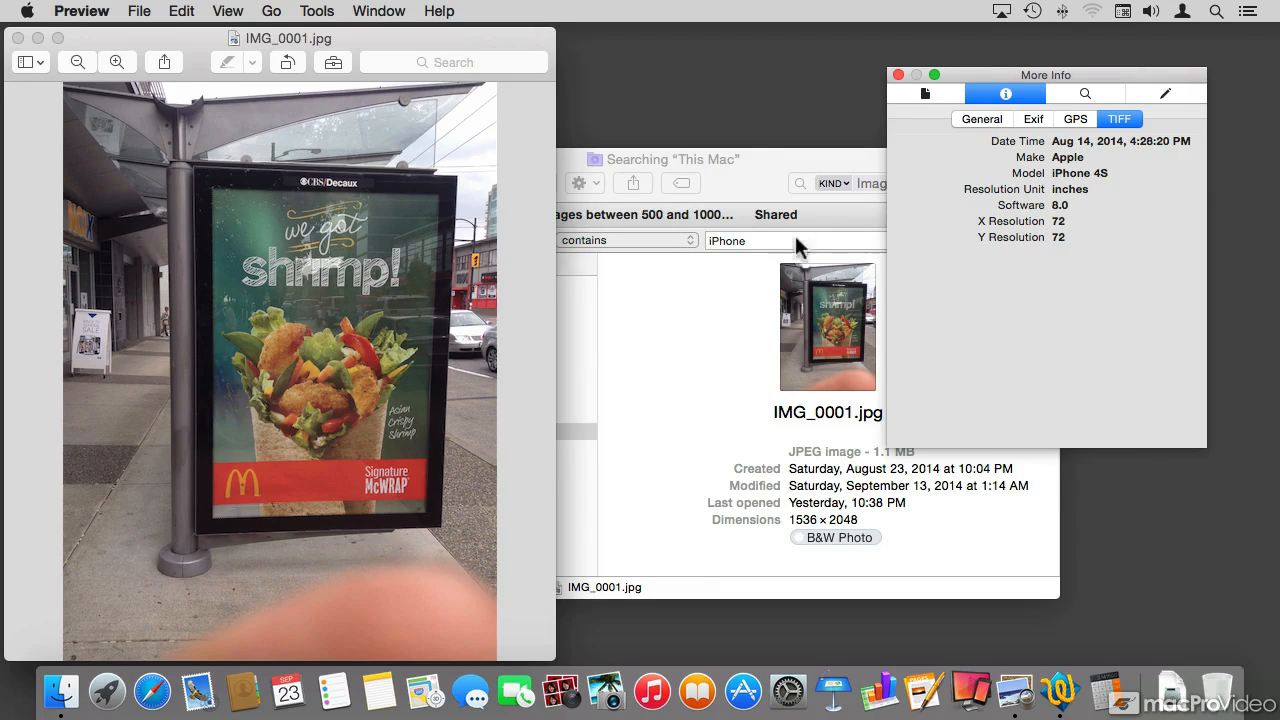
pyautogui.click(82, 11)
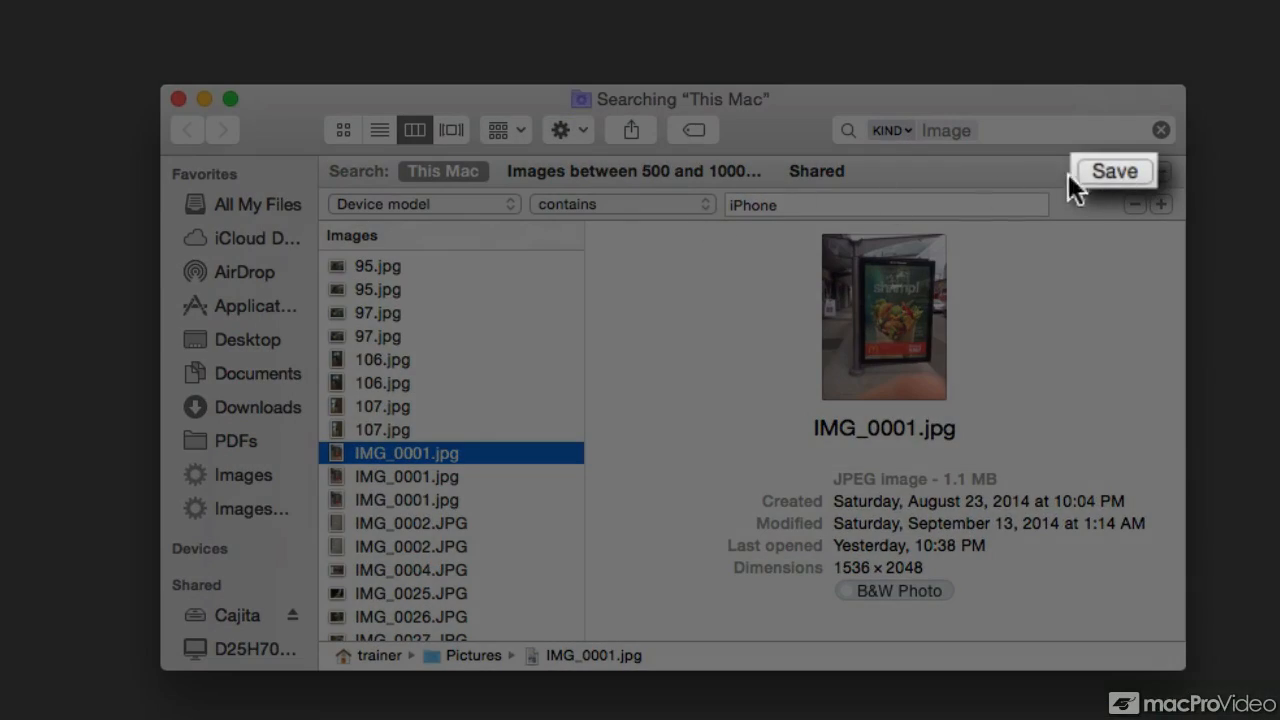
# - Save the search as smart folder 'iPhone Photos' with Add To Sidebar kept on
pyautogui.click(1113, 171)
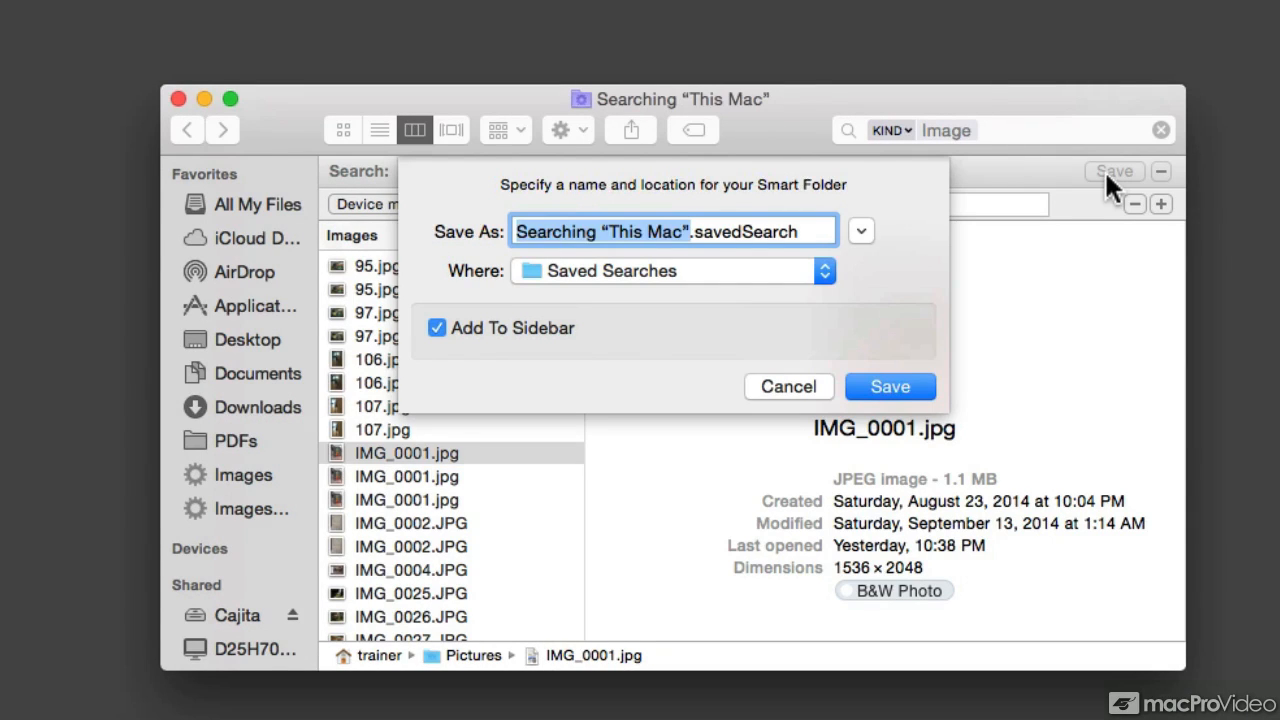
pyautogui.write('iPhone P.savedSearc')
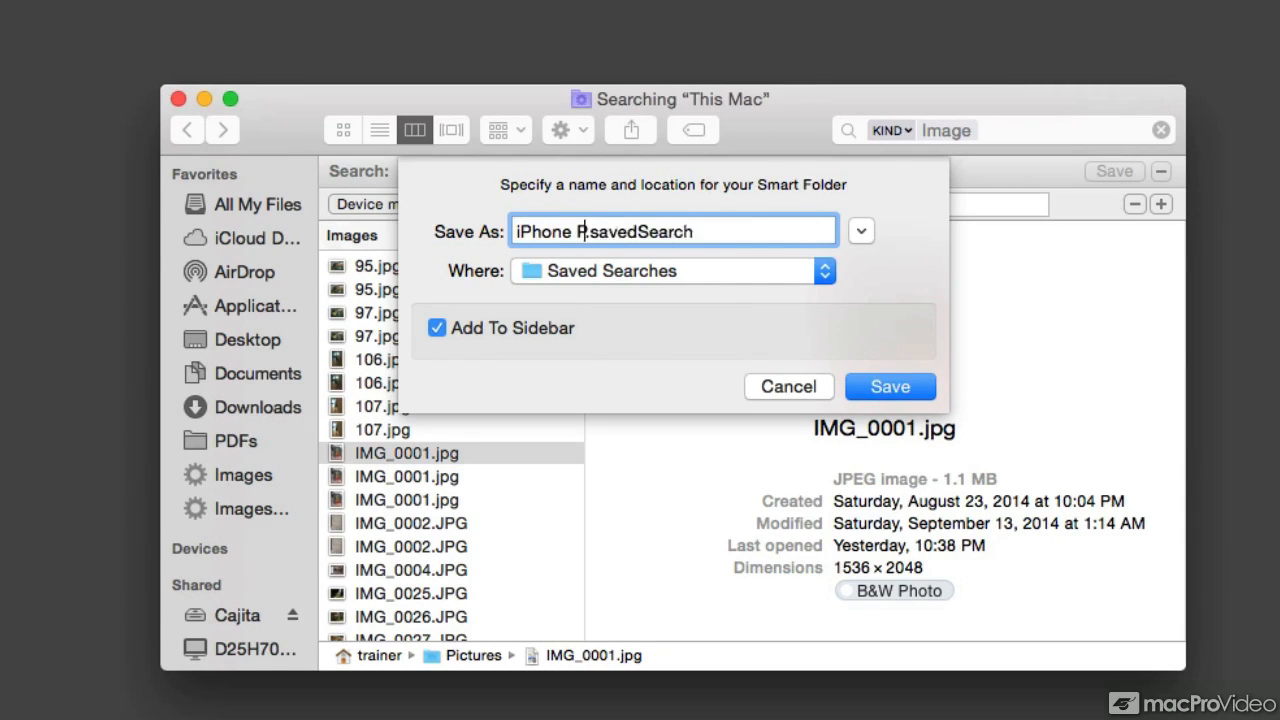
pyautogui.write('hotos')
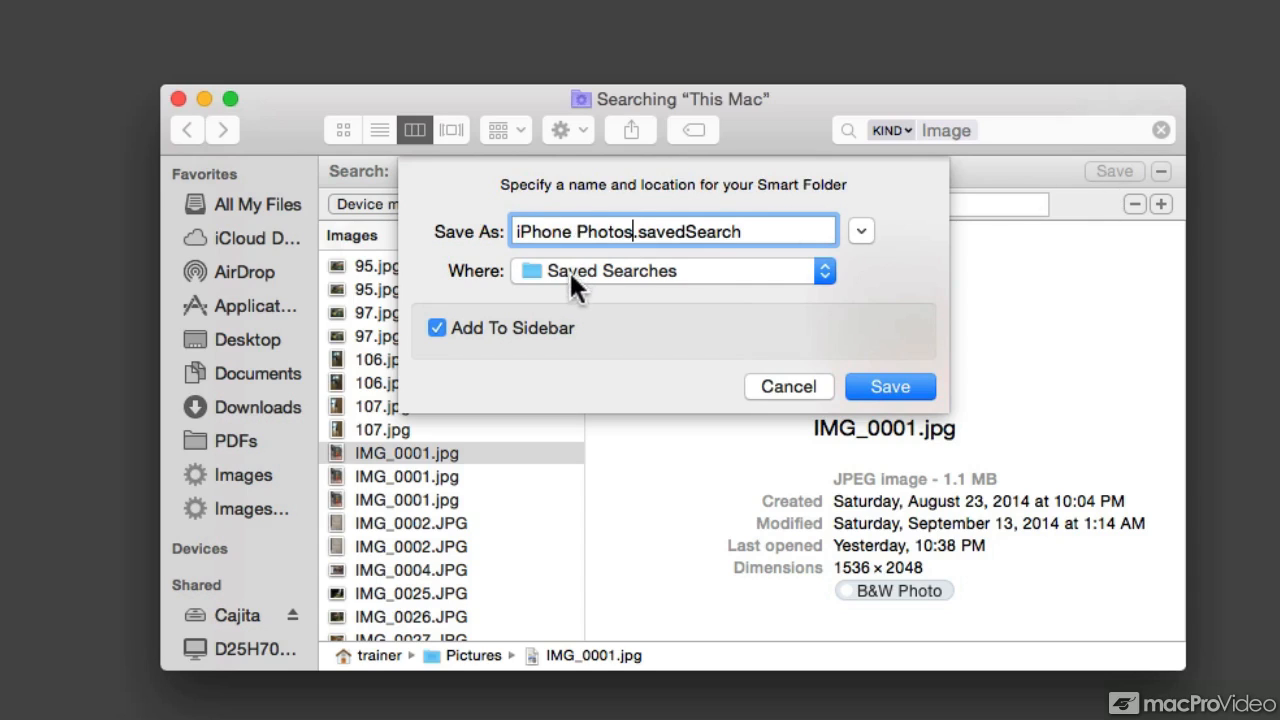
pyautogui.moveTo(660, 285)
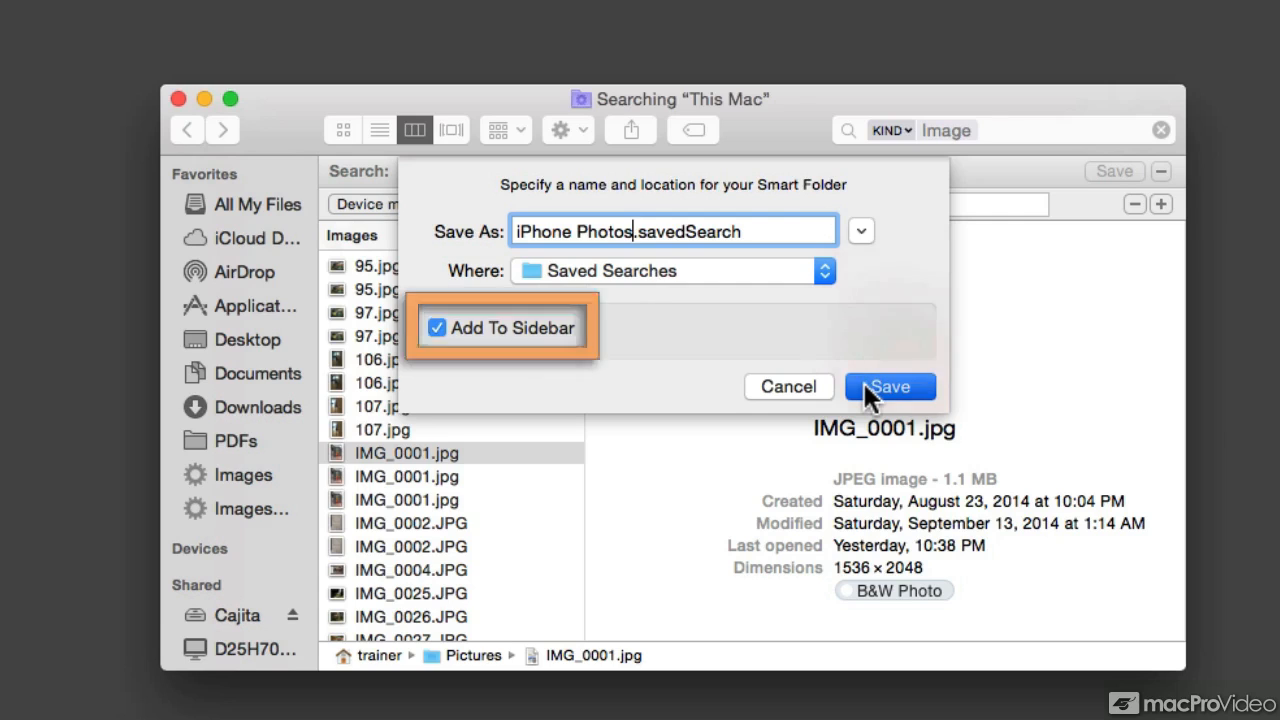
pyautogui.click(889, 387)
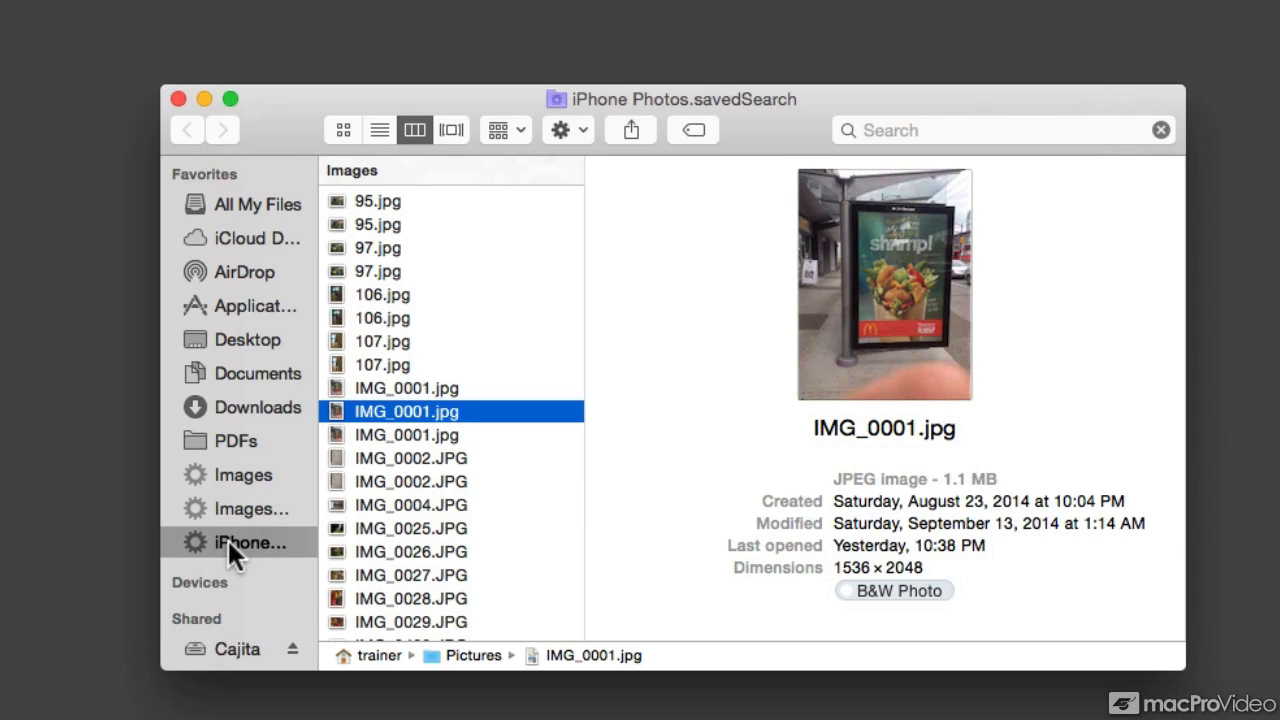
pyautogui.moveTo(252, 555)
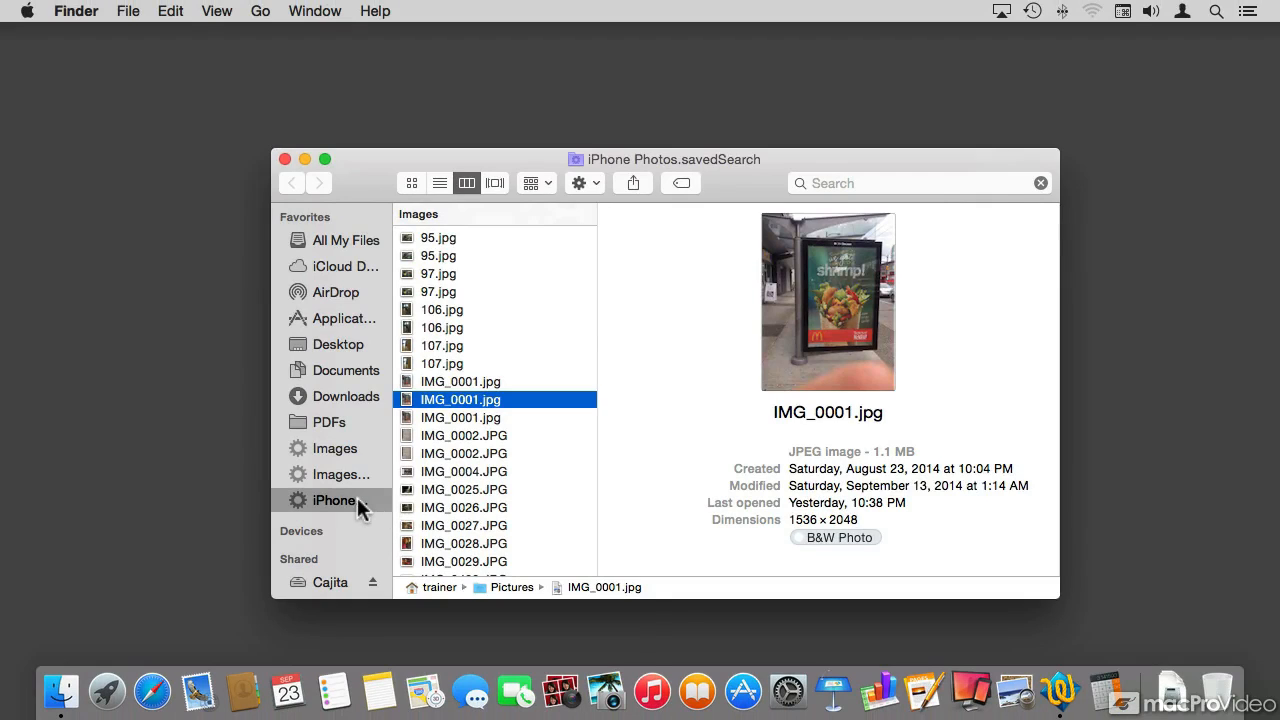
# - Bring up options for the iPhone Photos sidebar item to add it to the Dock
pyautogui.rightClick(333, 500)
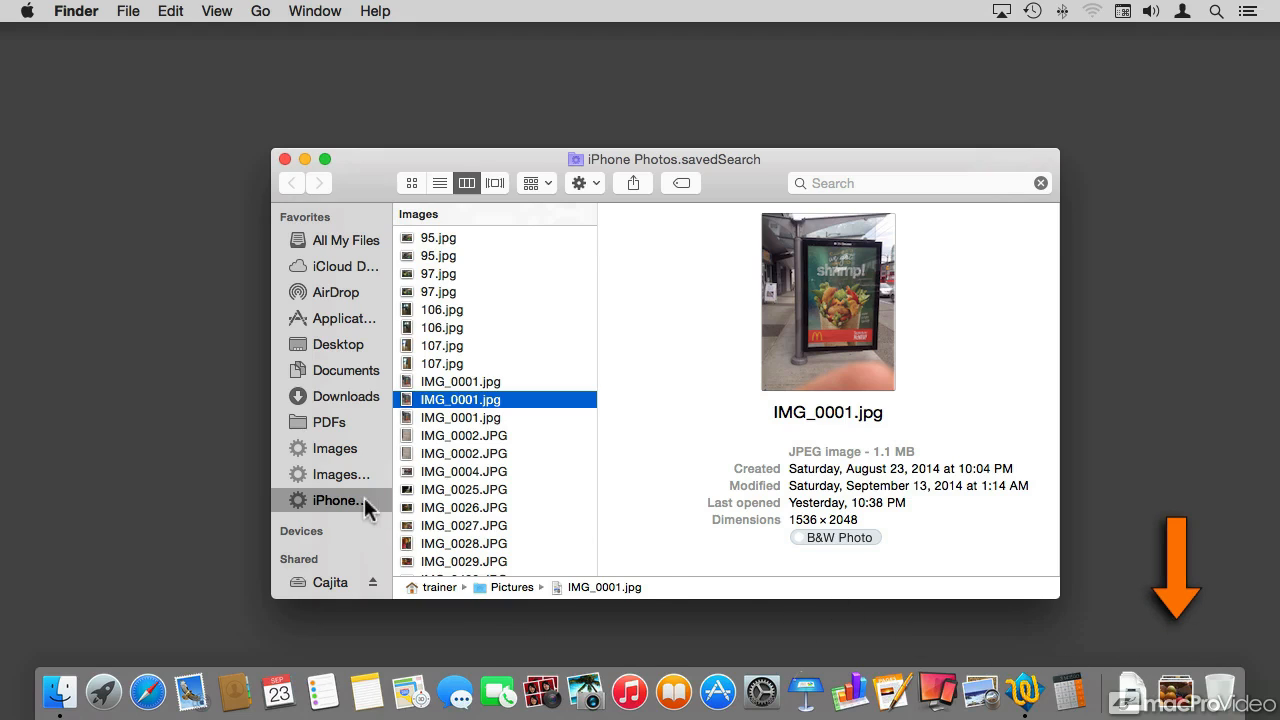
# - Reveal the iPhone Photos smart folder's criteria: Kind is Image, Device model contains iPhone
pyautogui.rightClick(338, 500)
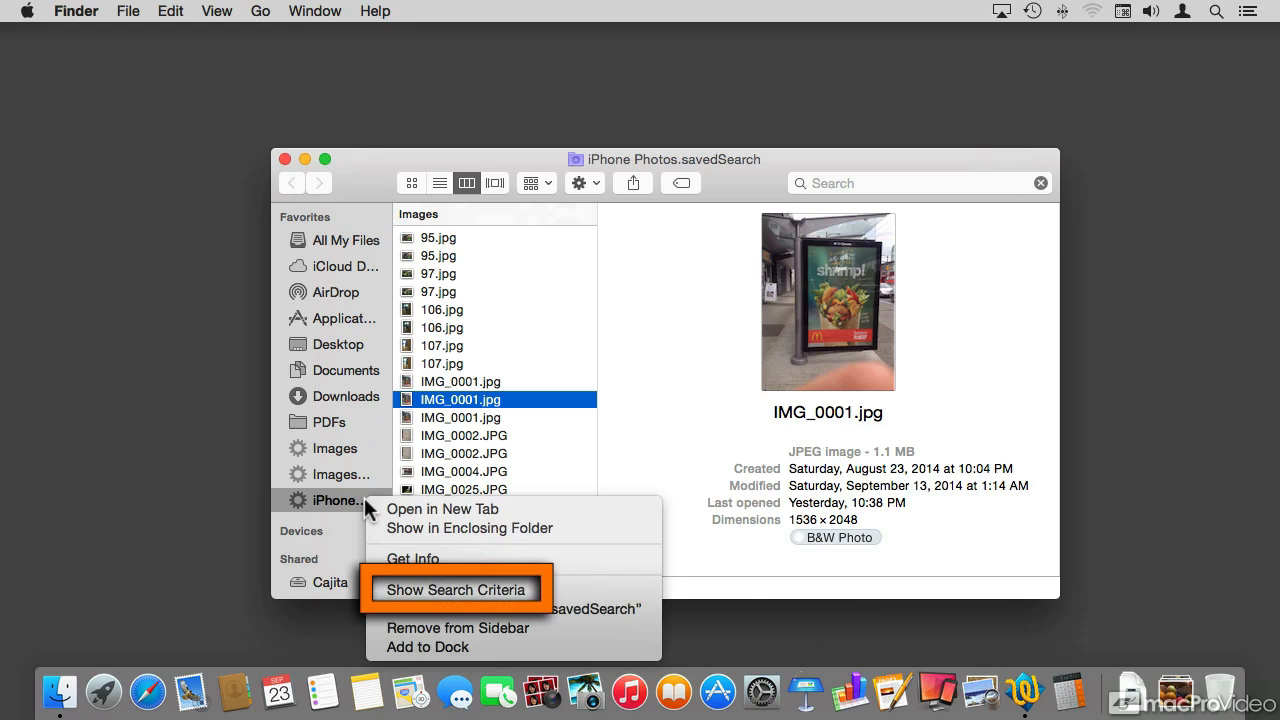
pyautogui.click(455, 589)
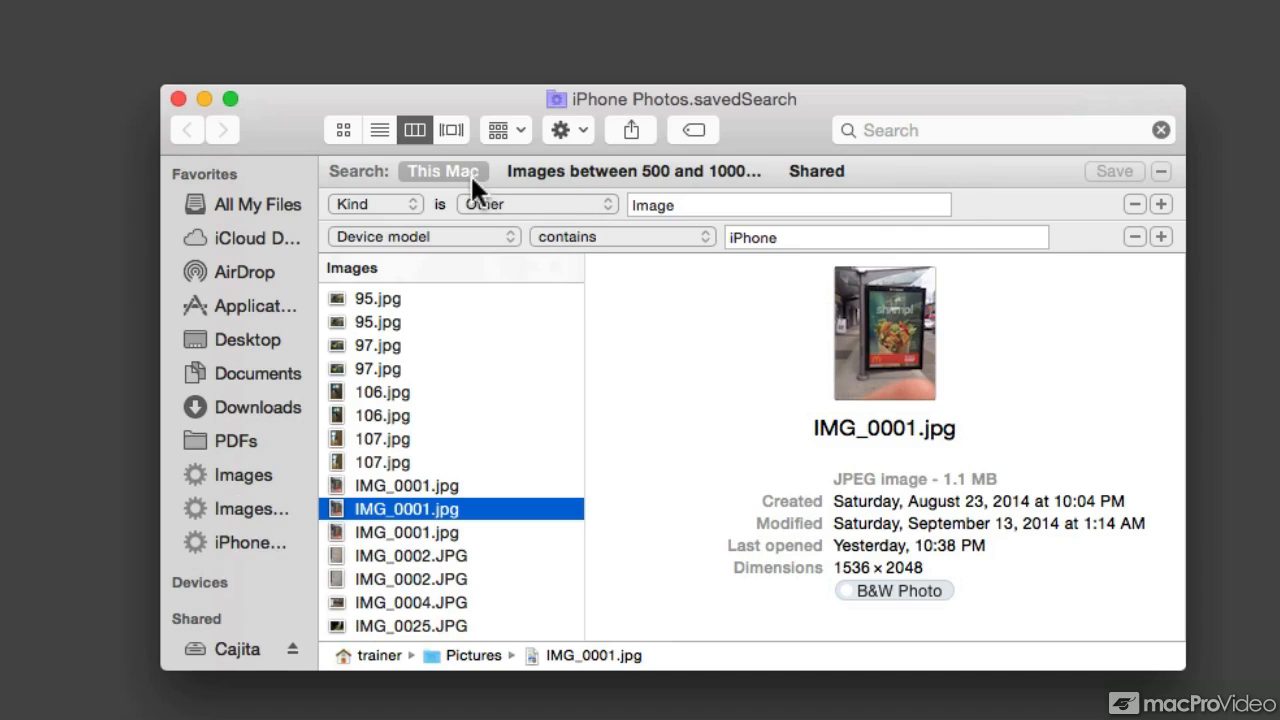
pyautogui.moveTo(444, 171)
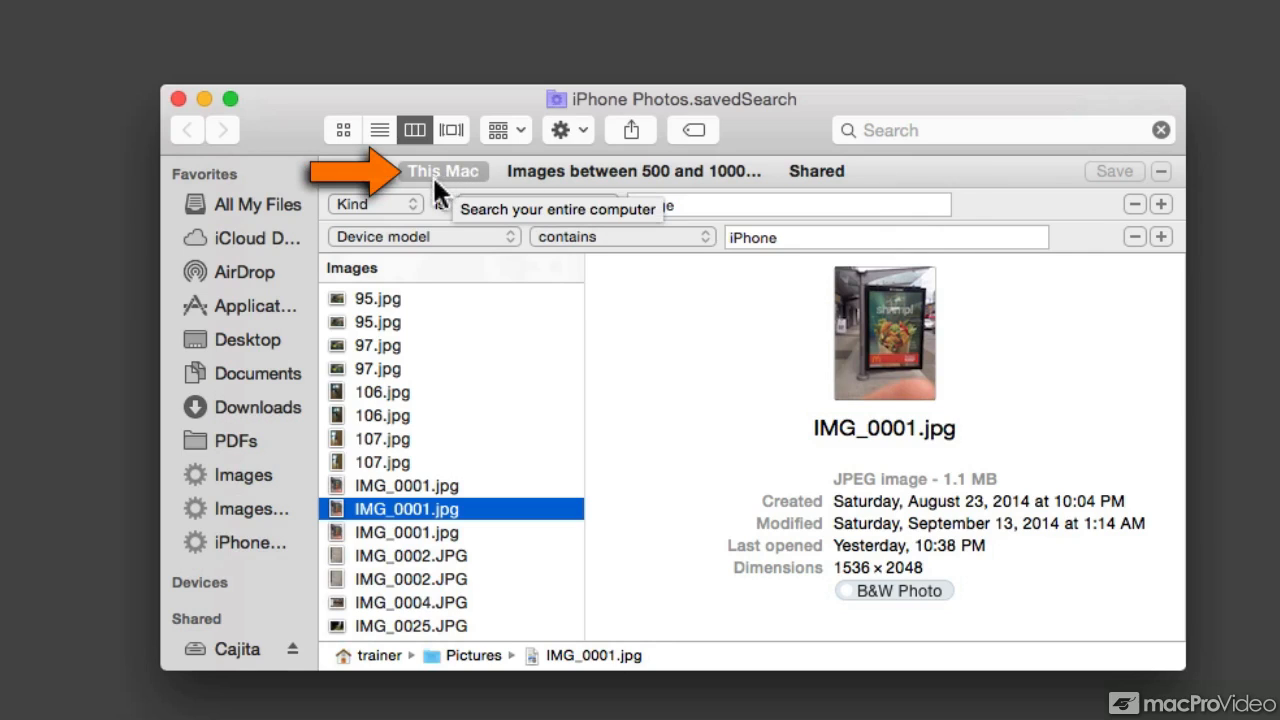